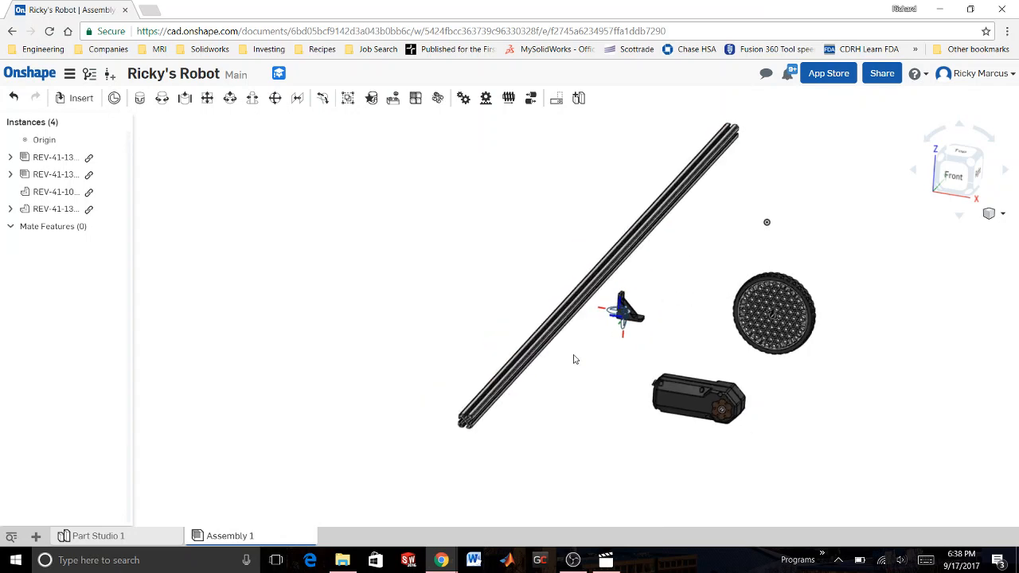
mouse_move(569, 362)
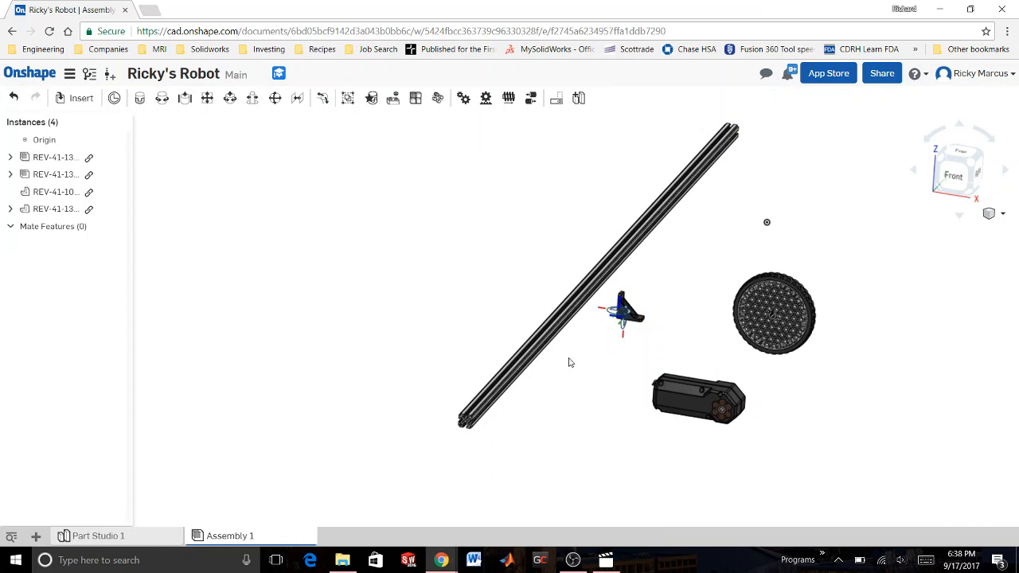
mouse_move(607, 316)
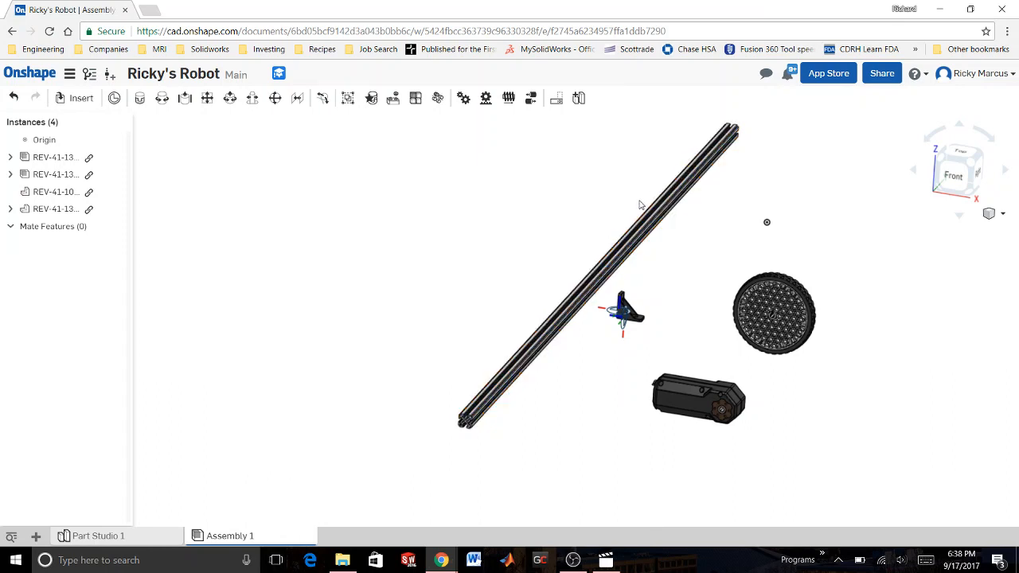
mouse_move(675, 254)
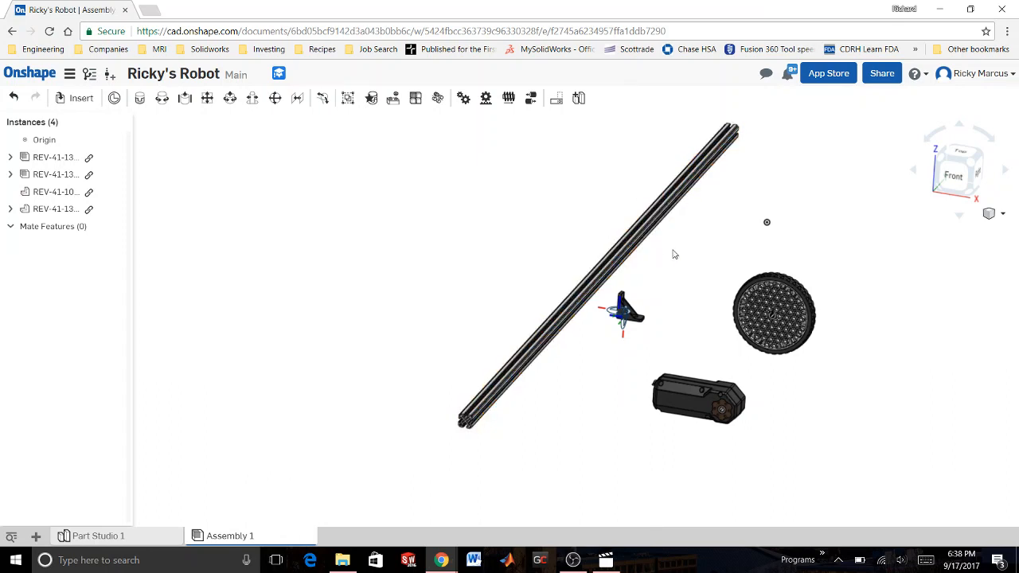
mouse_move(648, 293)
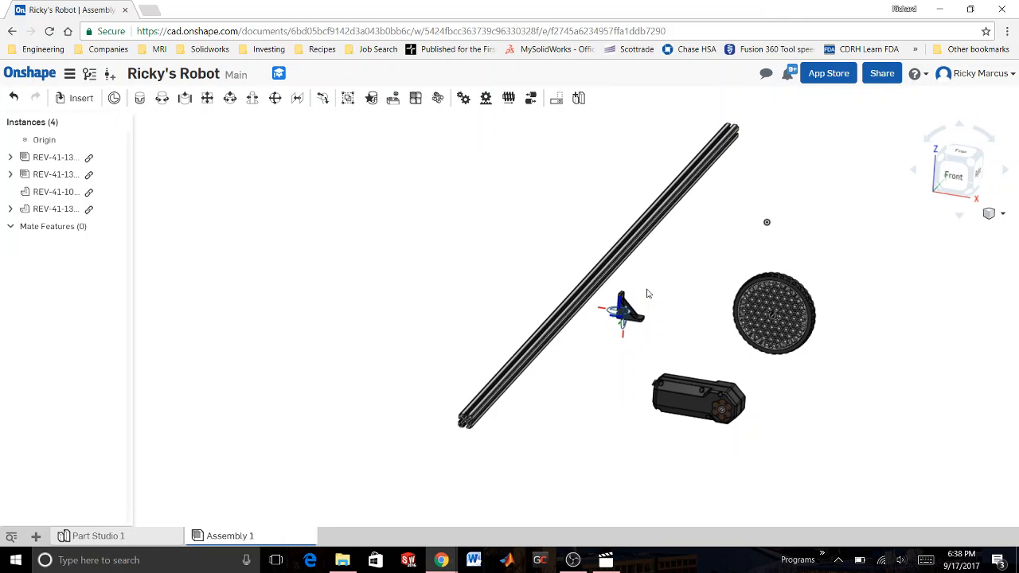
mouse_move(578, 391)
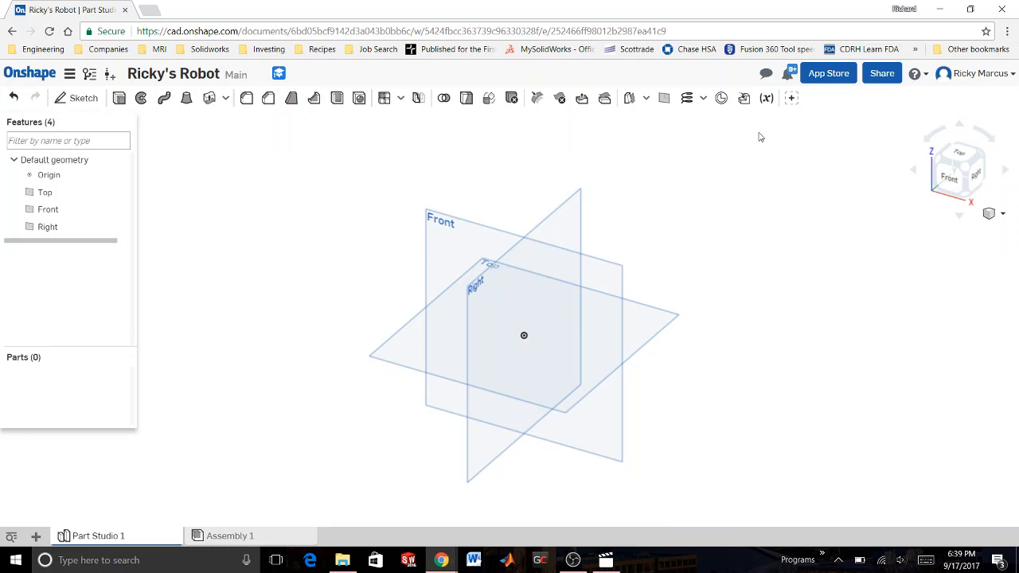
mouse_move(730, 210)
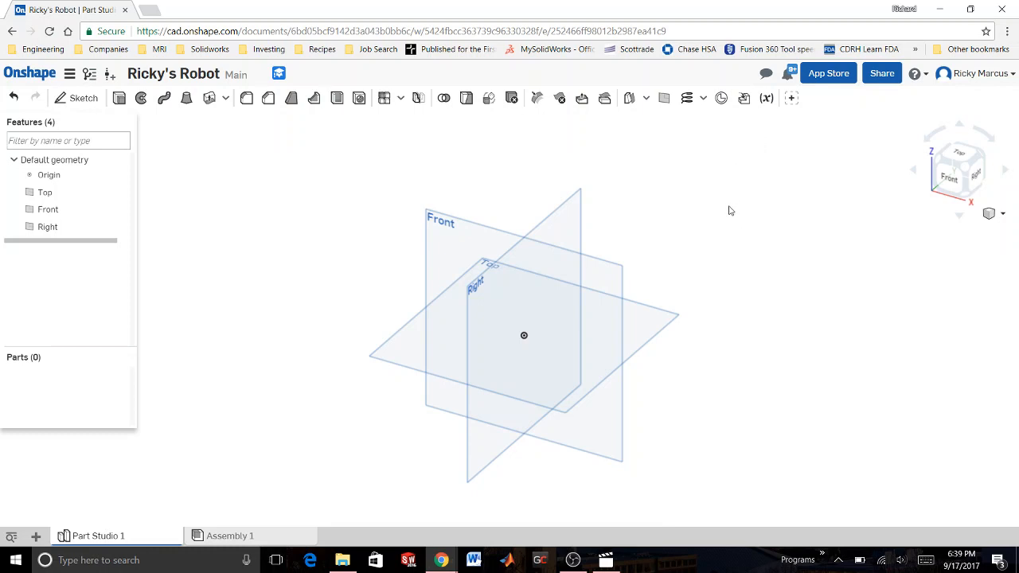
mouse_move(772, 150)
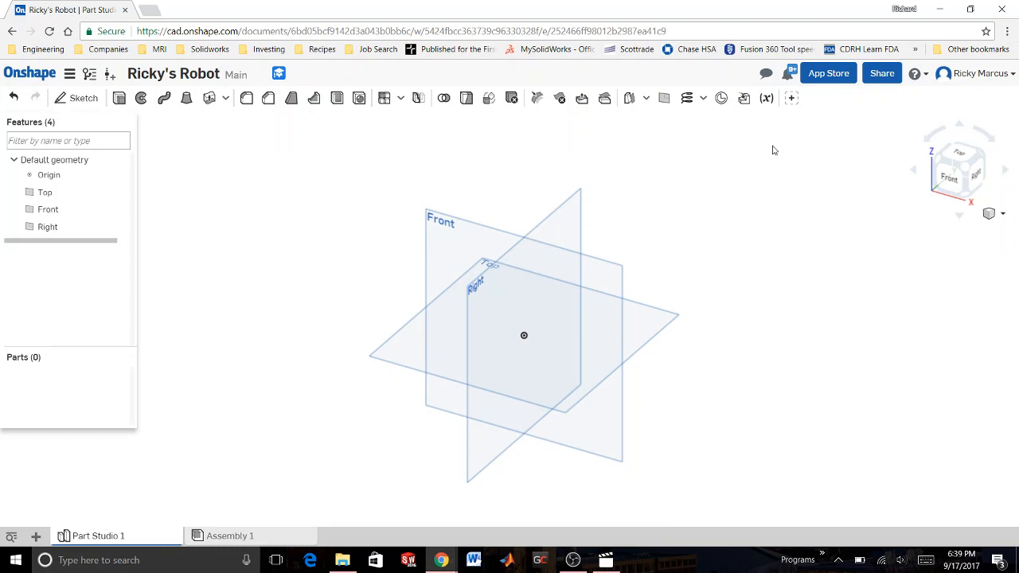
mouse_move(852, 96)
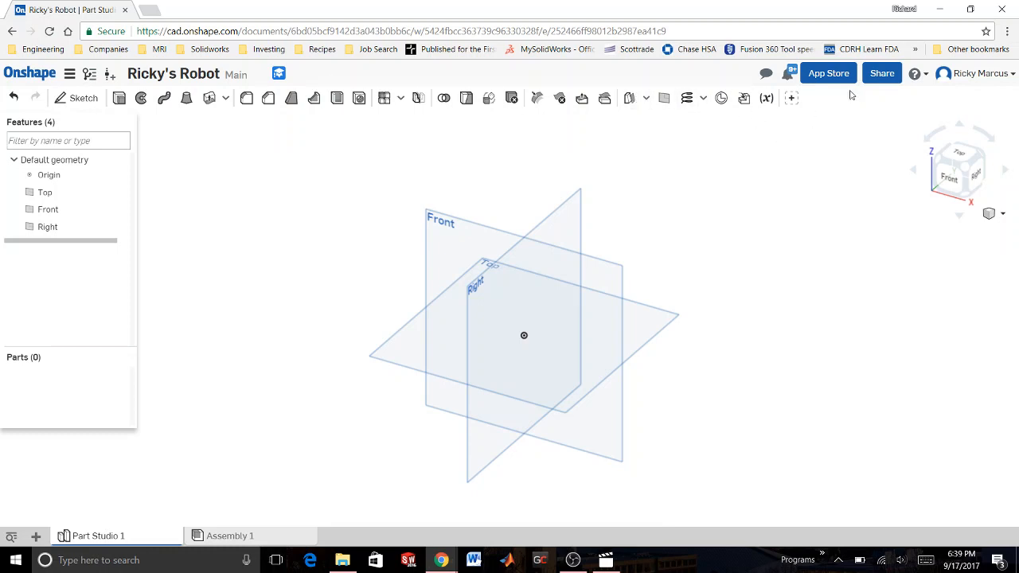
mouse_move(748, 244)
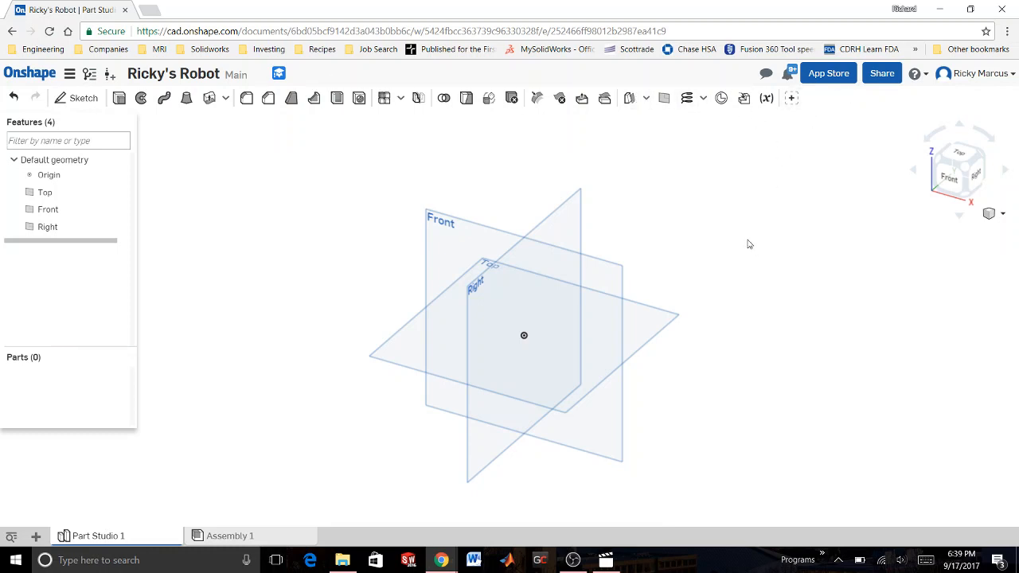
mouse_move(741, 215)
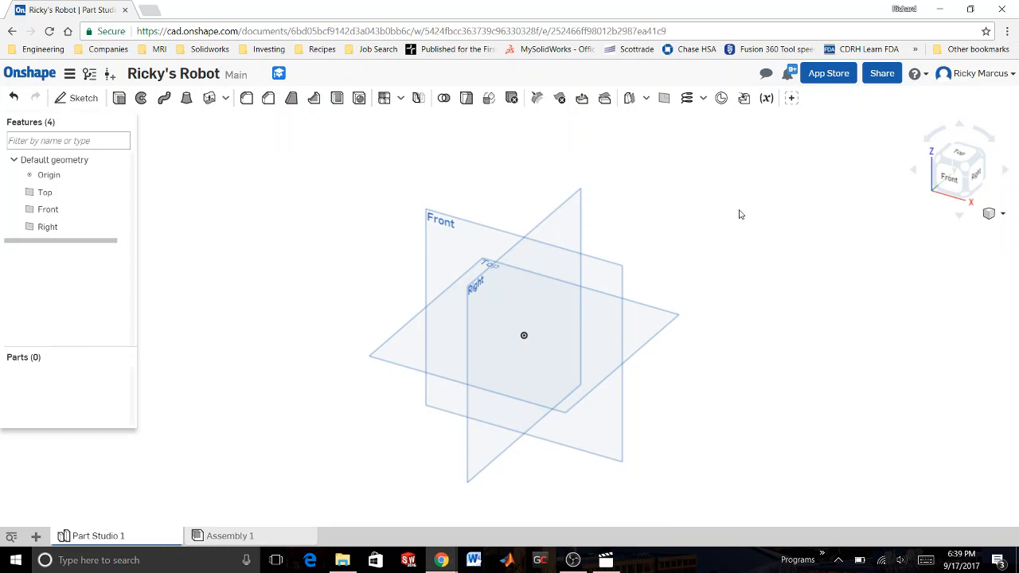
mouse_move(792, 159)
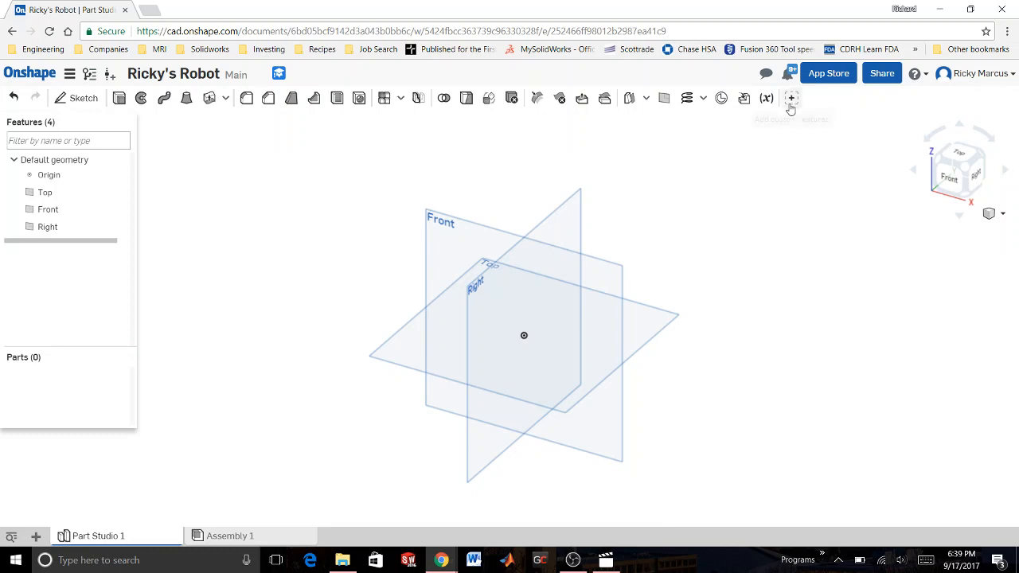
mouse_move(792, 97)
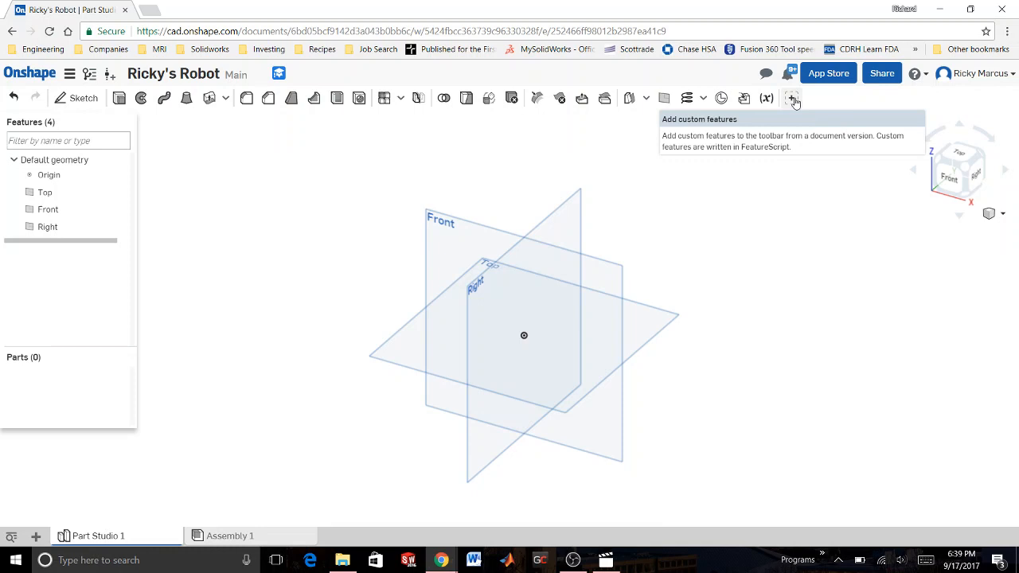
Add Custom Length Extrusion from Pearce Robotics' Extrusion FeatureScript (Feature Studio 1) to the toolbar
click(791, 98)
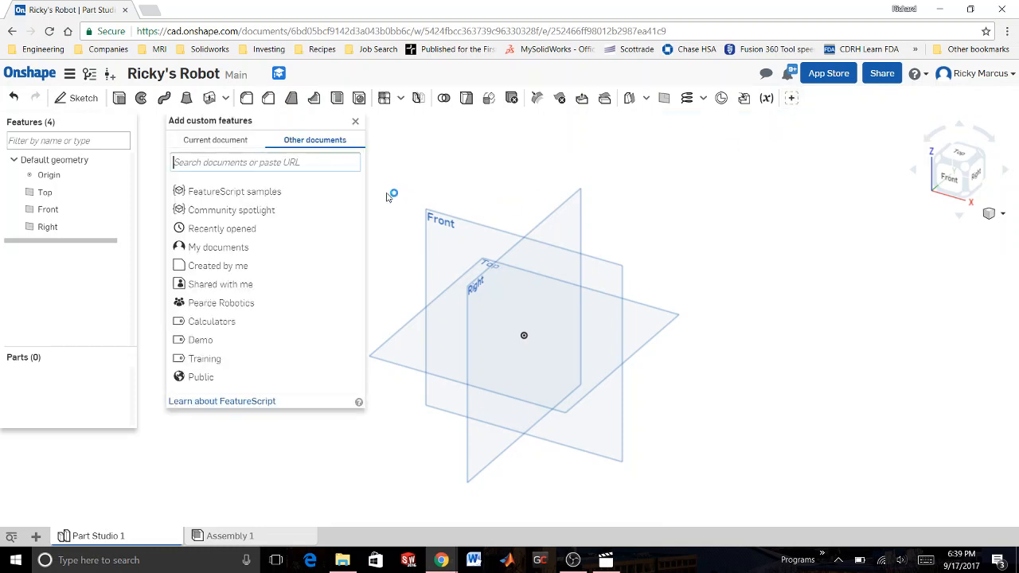
mouse_move(257, 307)
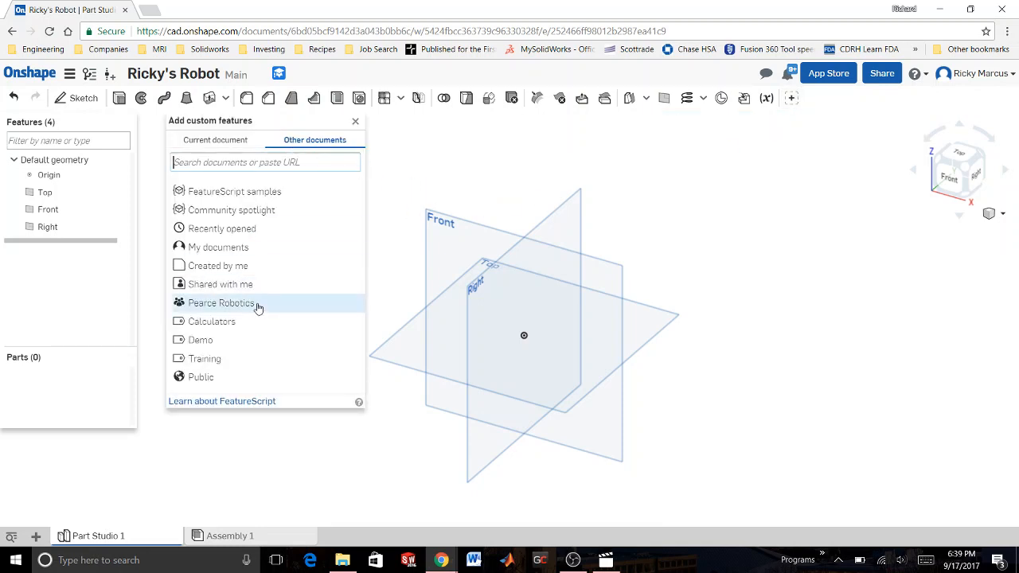
click(222, 303)
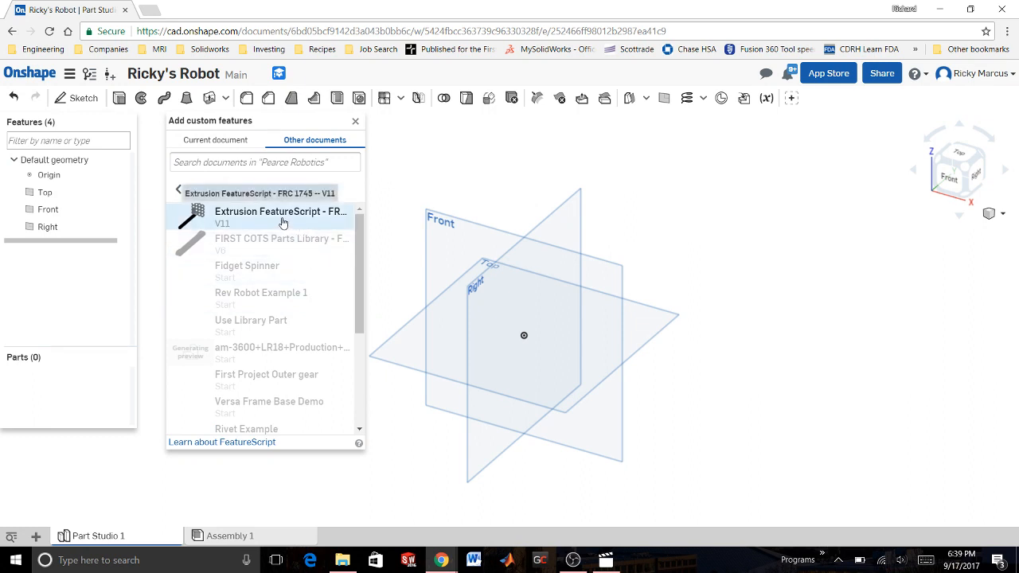
click(280, 216)
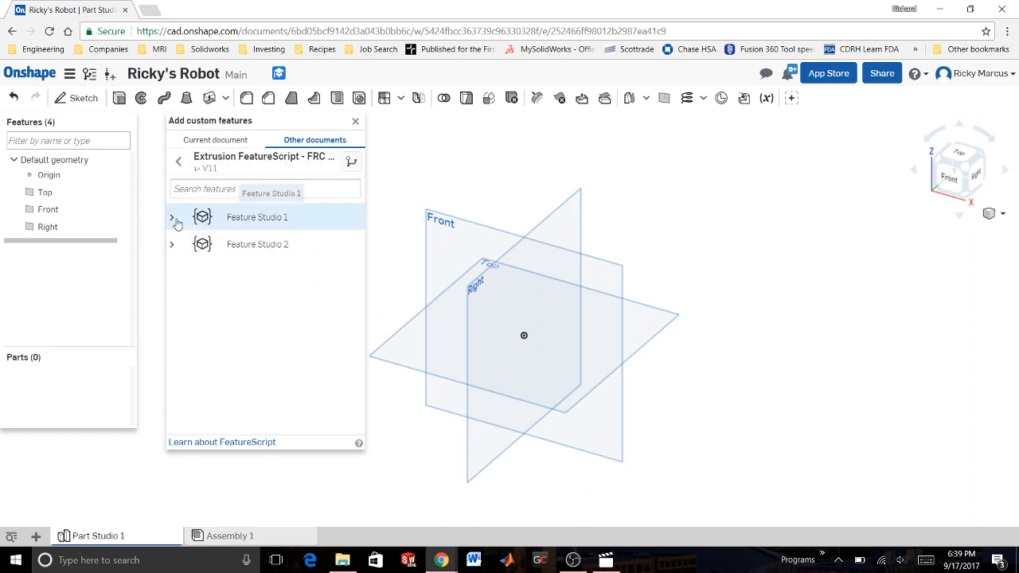
click(172, 216)
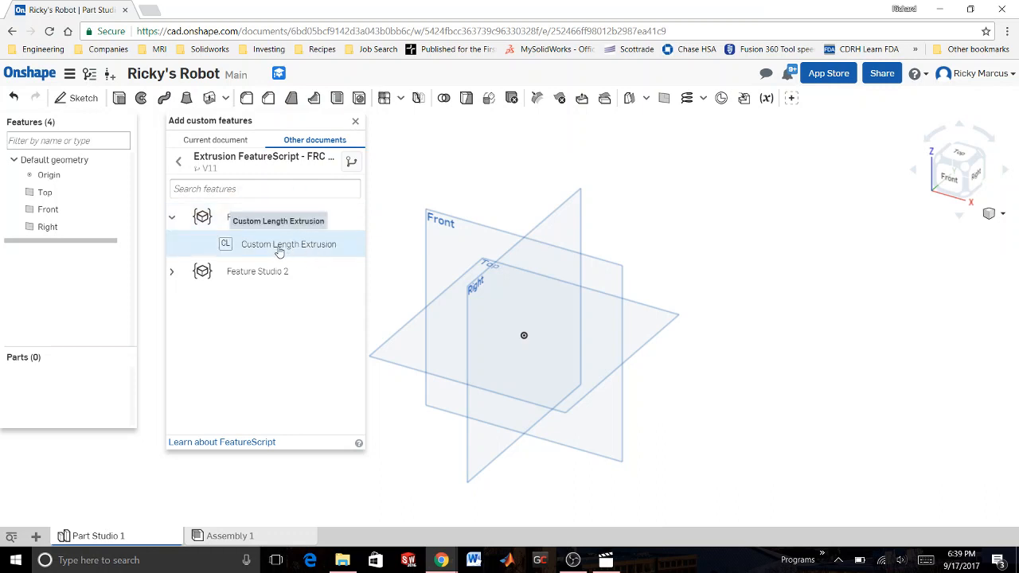
click(288, 244)
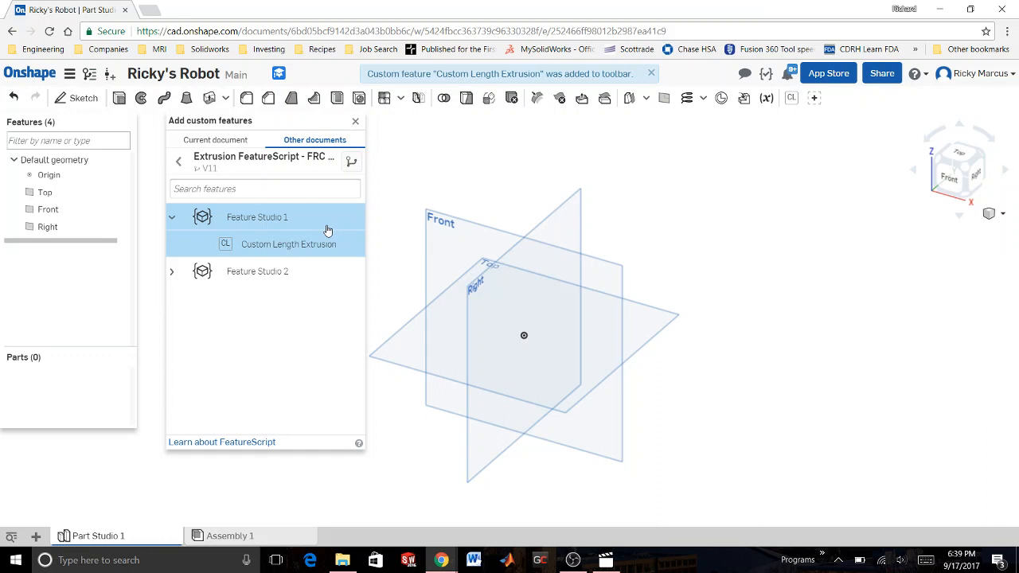
mouse_move(792, 97)
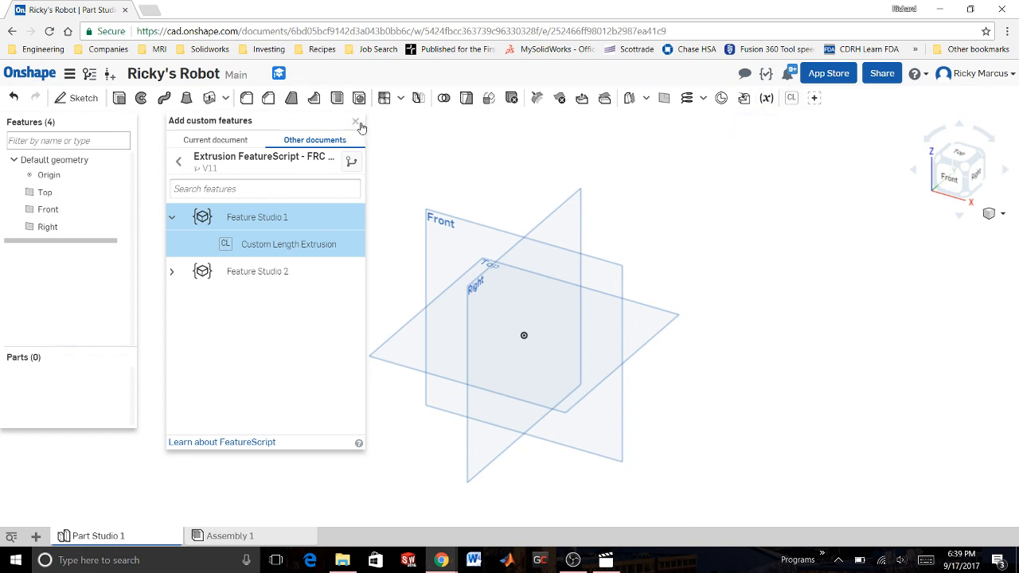
click(355, 121)
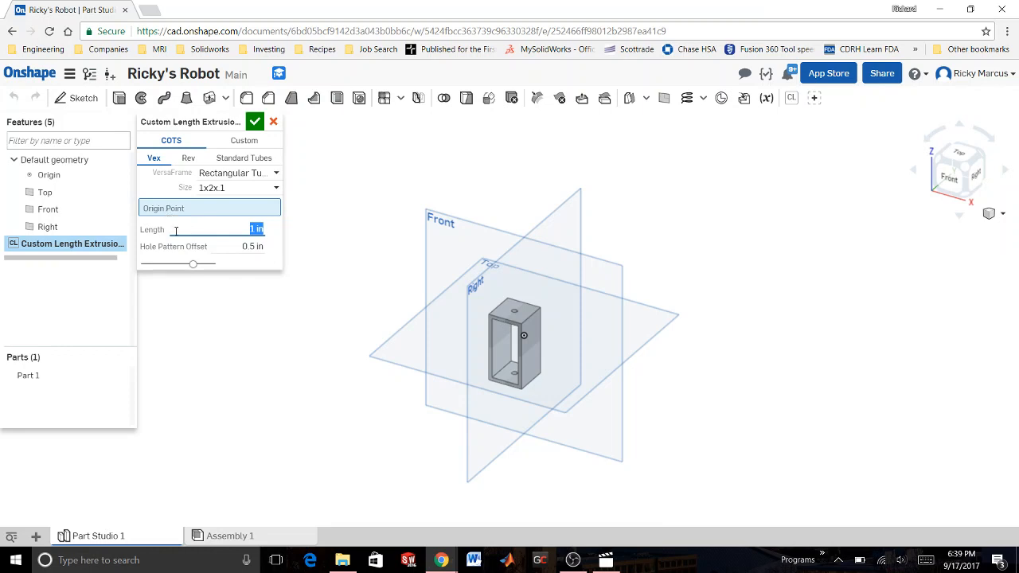
mouse_move(227, 229)
text(5)
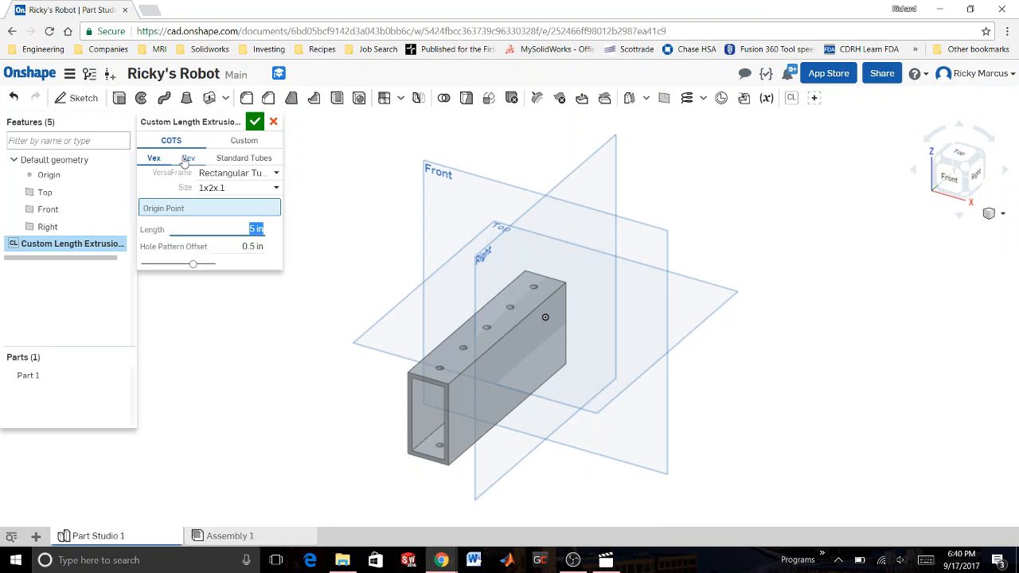
Set the extrusion profile to the REV 15mm Extrusion
click(188, 158)
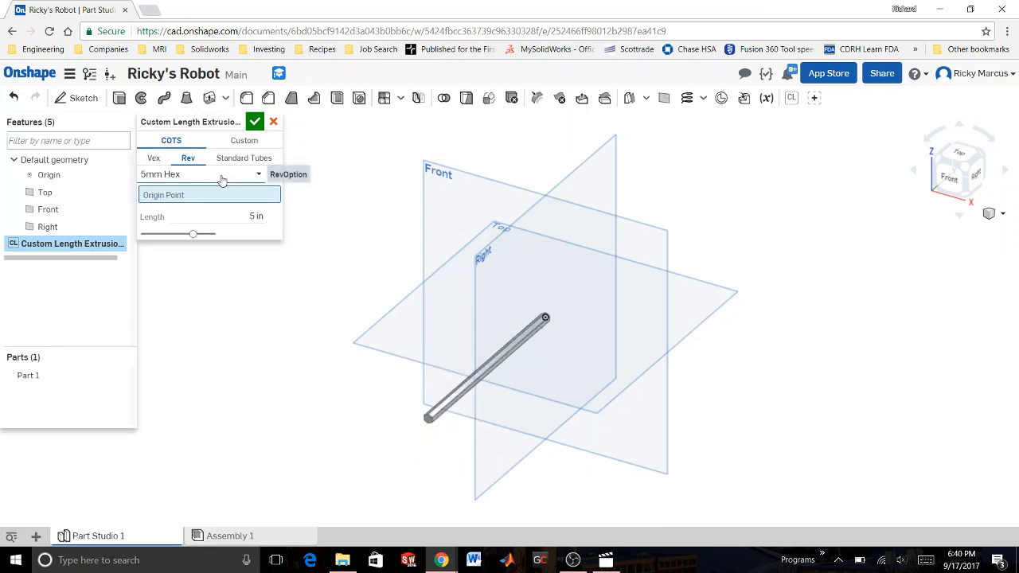
click(199, 174)
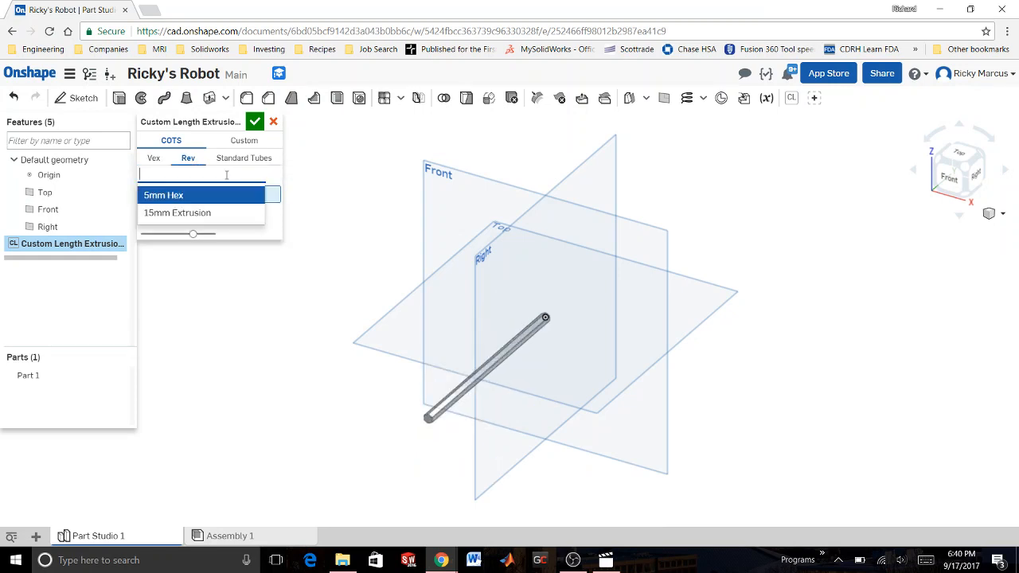
click(177, 212)
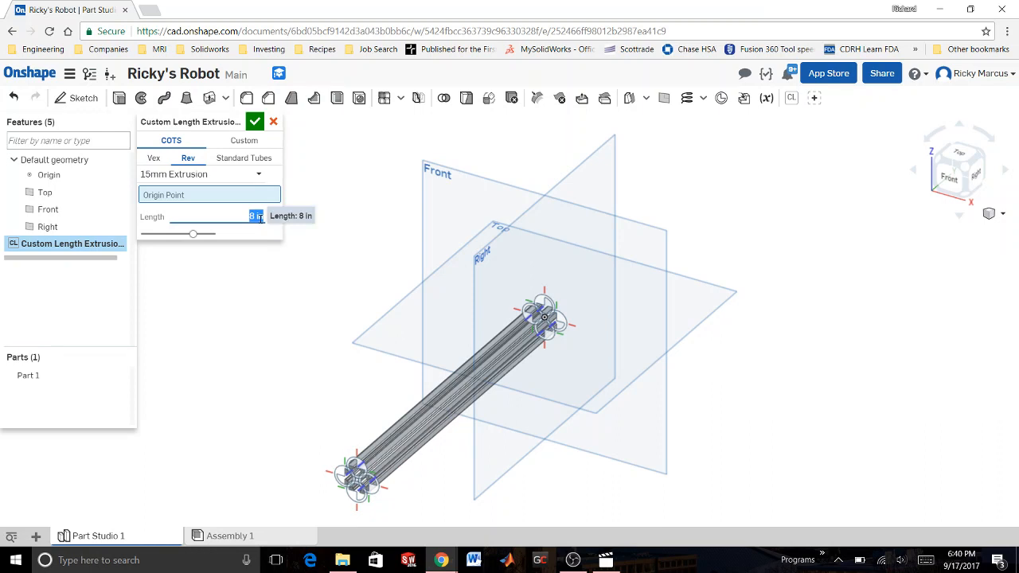
Set the REV 15mm extrusion length to 10 in and confirm the feature
text(1000 mm)
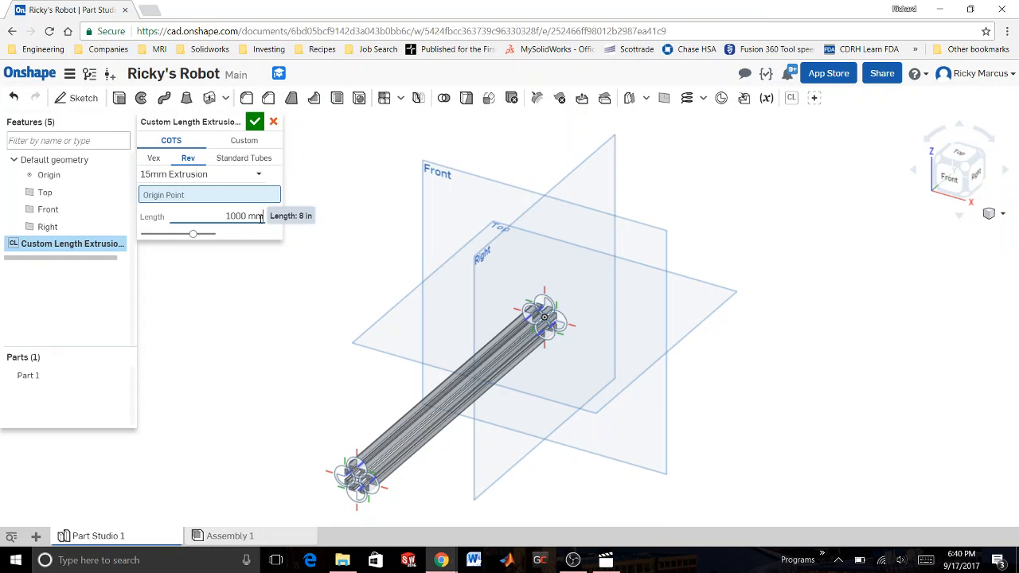
triple_click(243, 216)
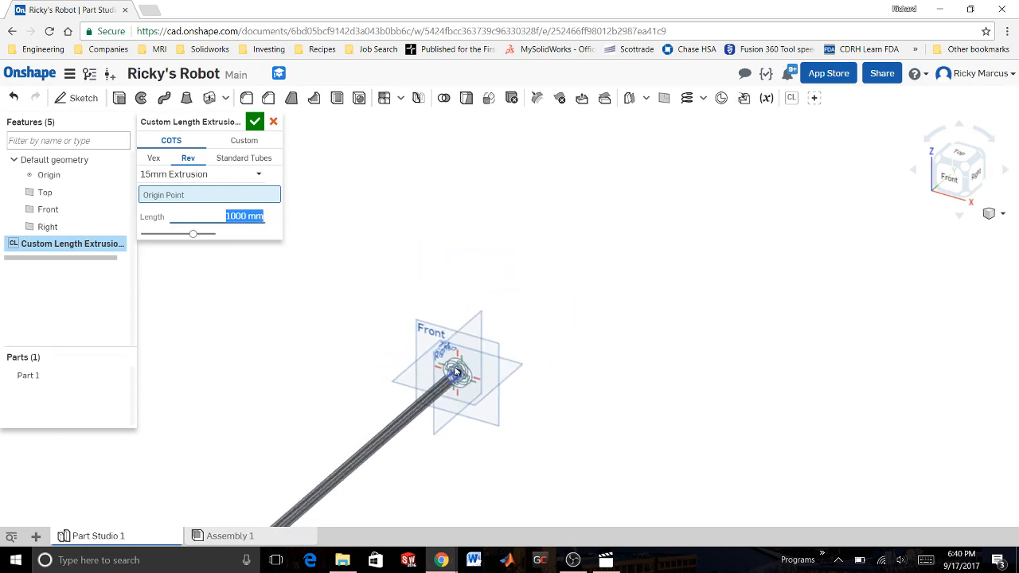
drag(458, 374, 601, 221)
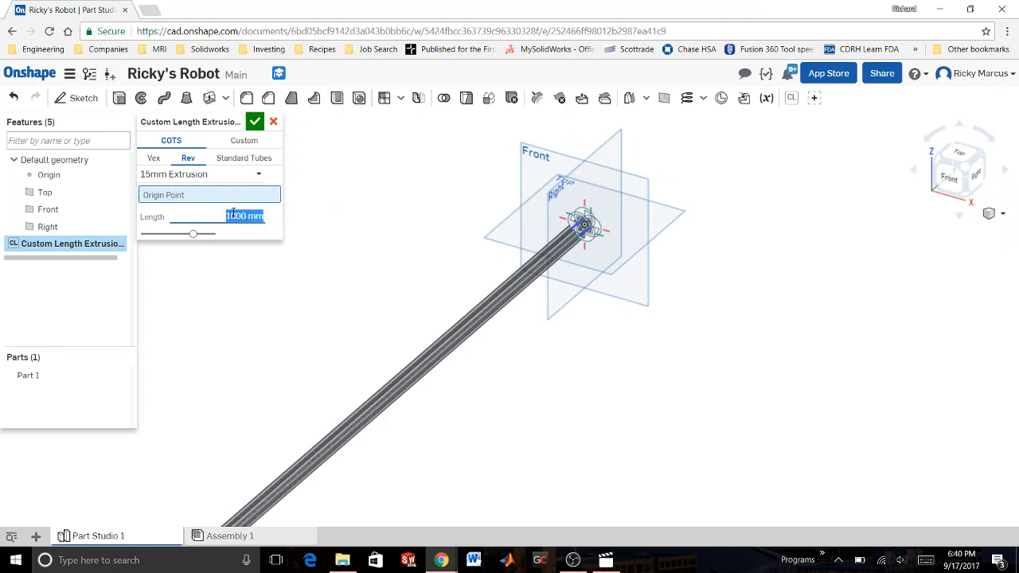
text(10 in)
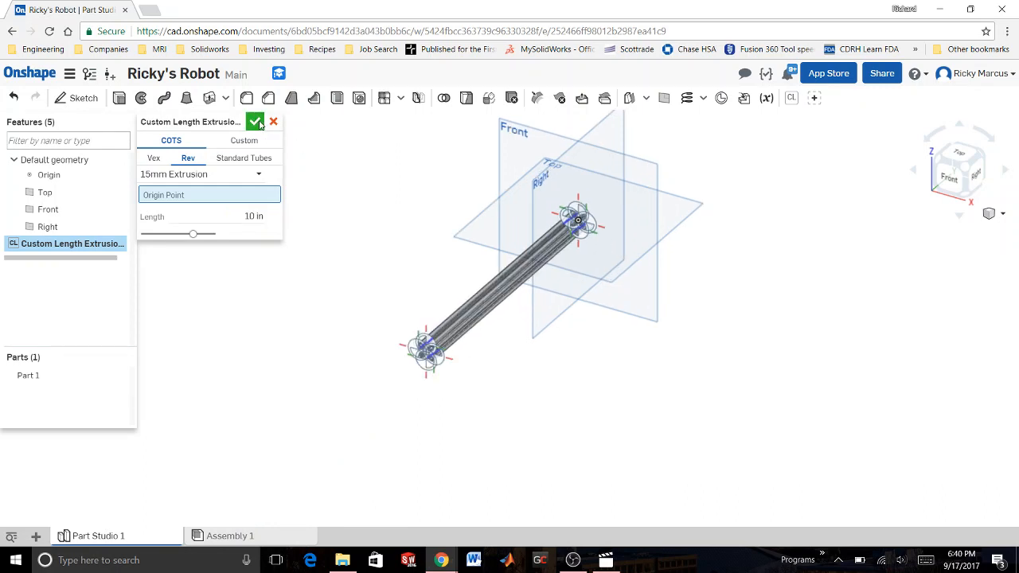
click(254, 121)
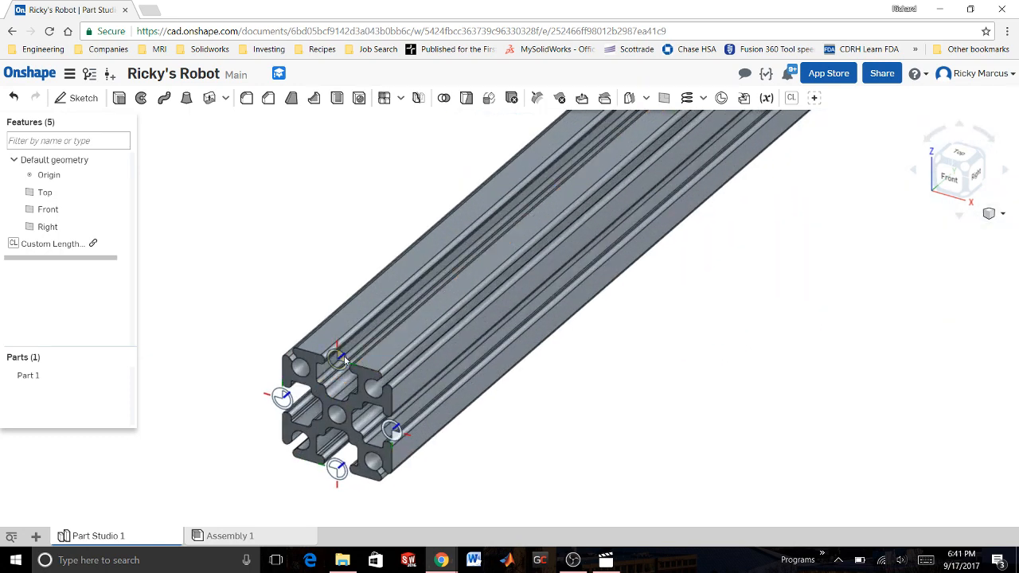
mouse_move(390, 418)
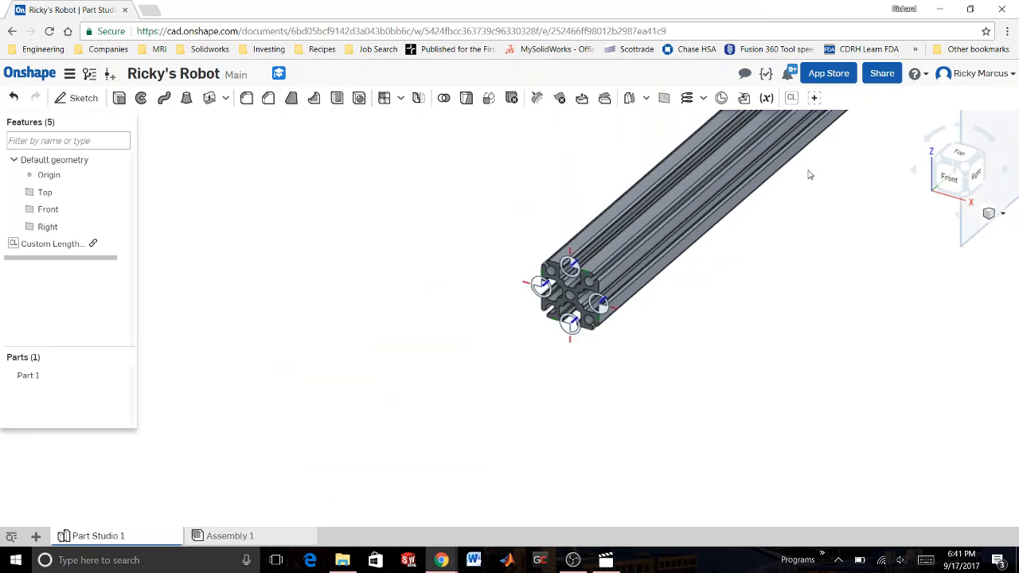
drag(809, 175, 714, 221)
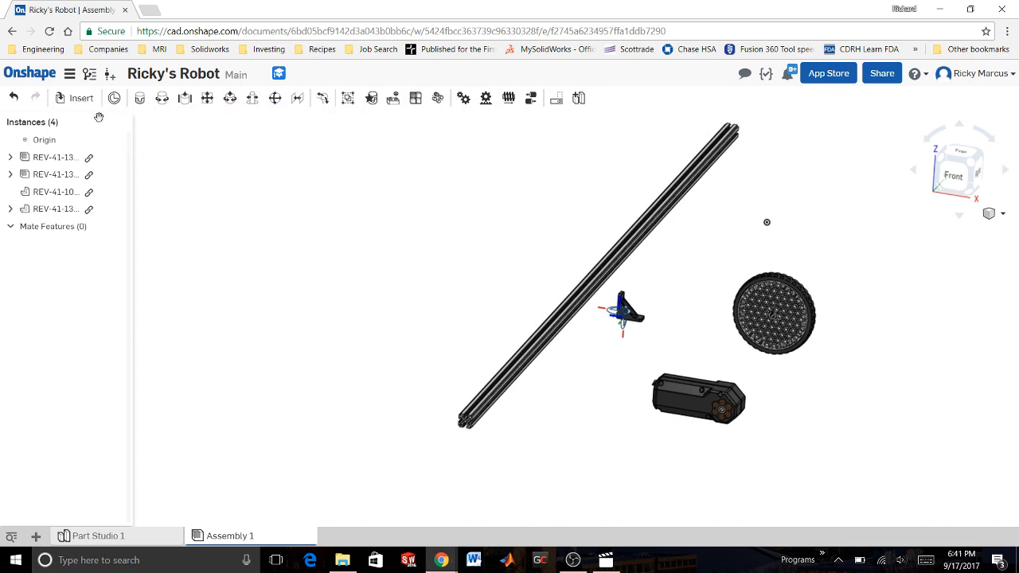
Insert Part 1 from Part Studio 1 into Assembly 1
click(81, 98)
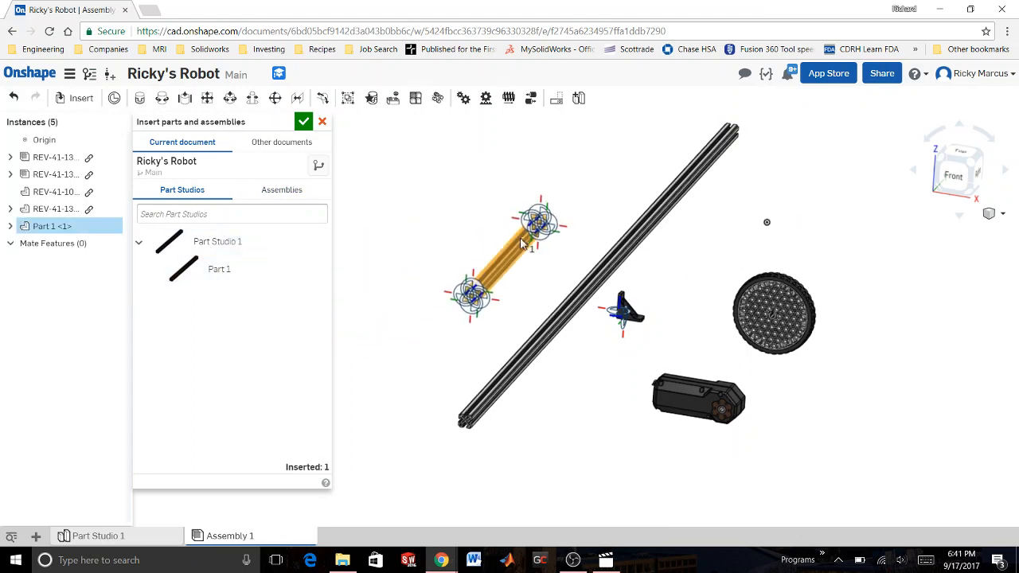
click(303, 121)
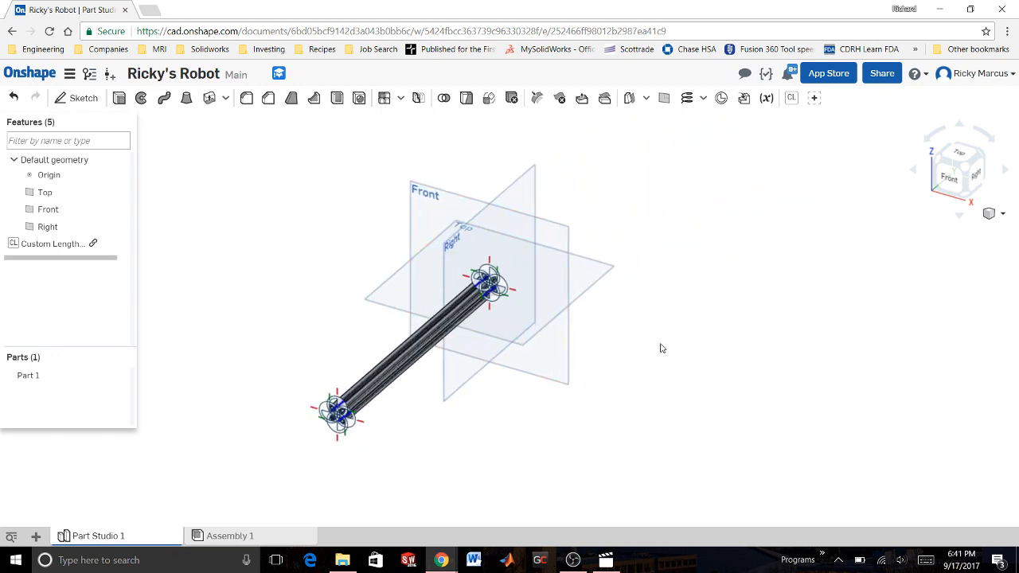
mouse_move(352, 206)
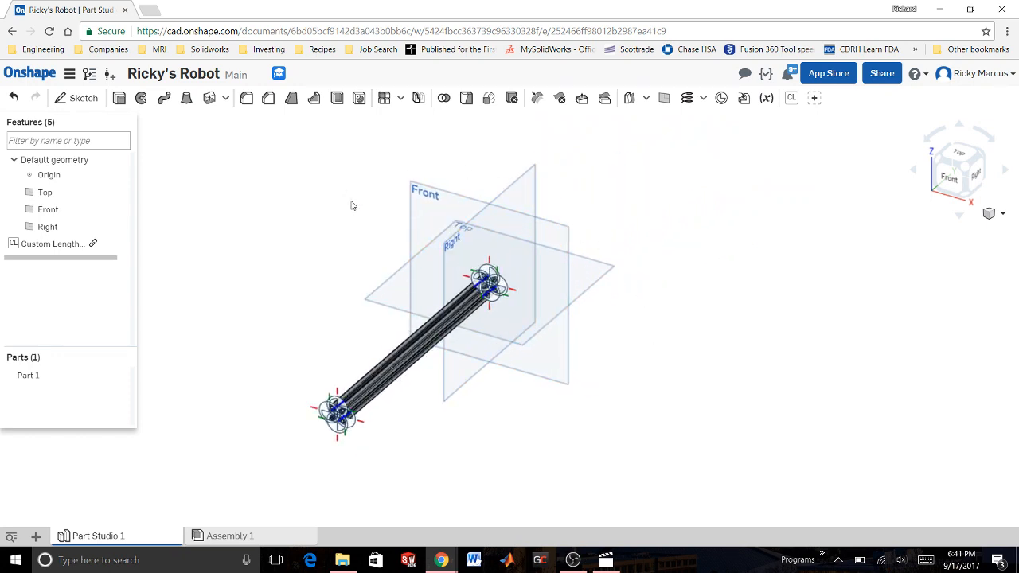
Start a Front-plane sketch and begin a linear pattern of the origin point
click(83, 97)
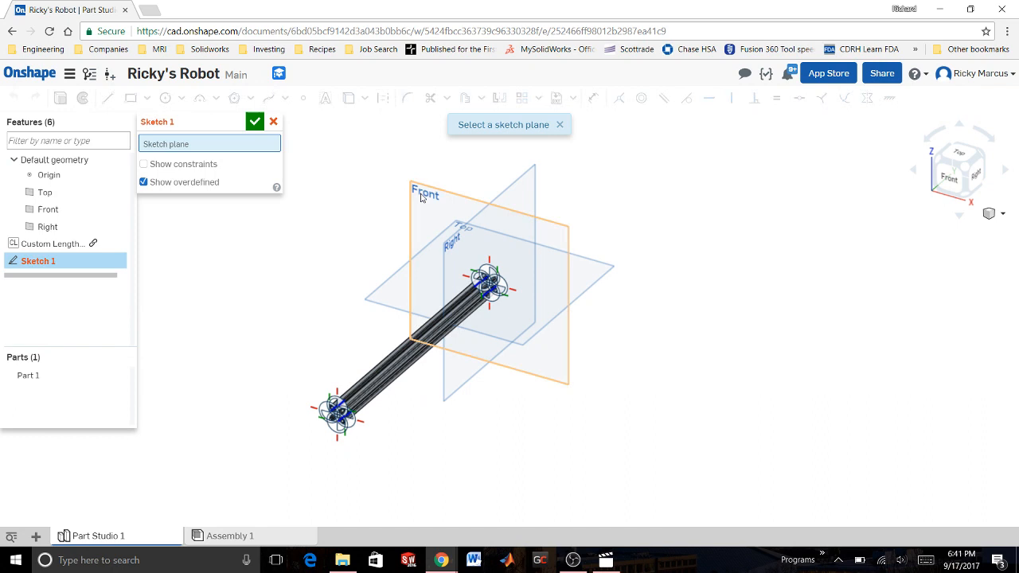
click(422, 195)
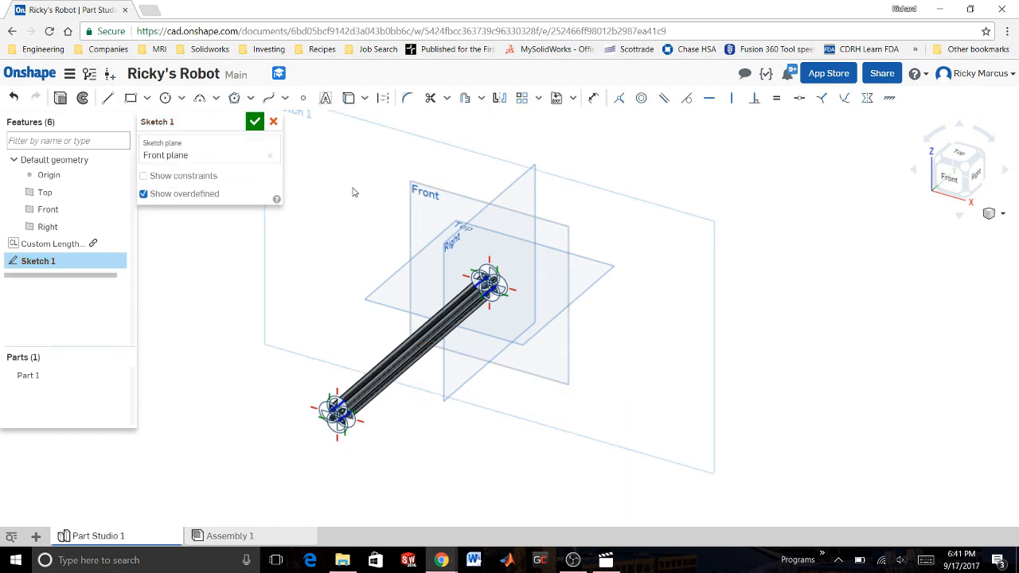
mouse_move(334, 195)
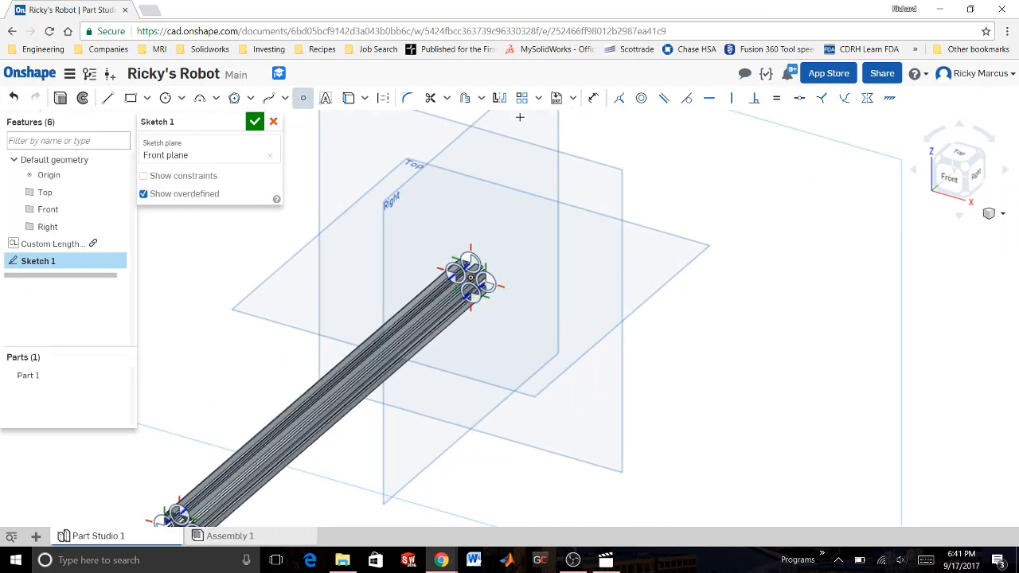
mouse_move(522, 97)
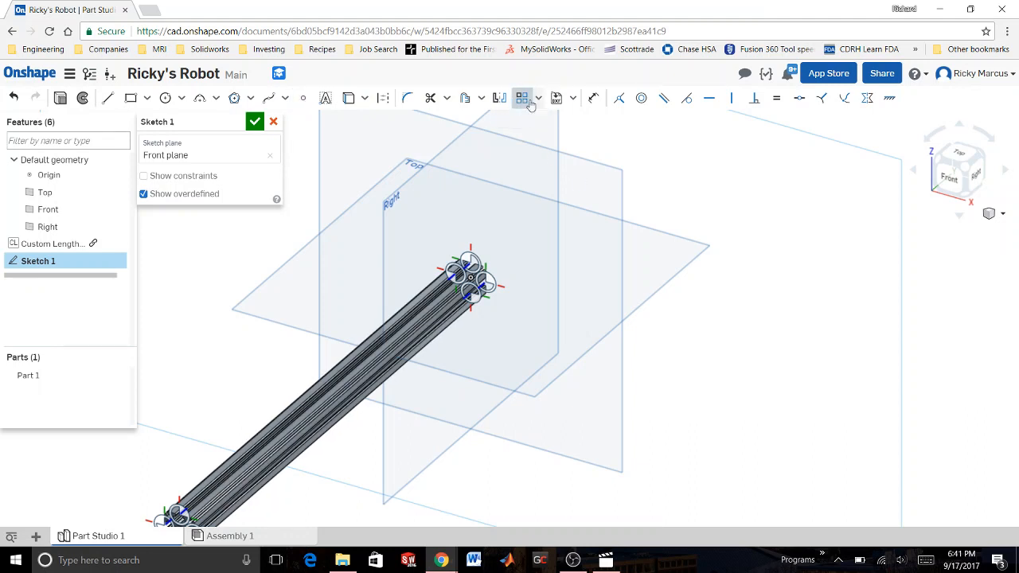
click(523, 98)
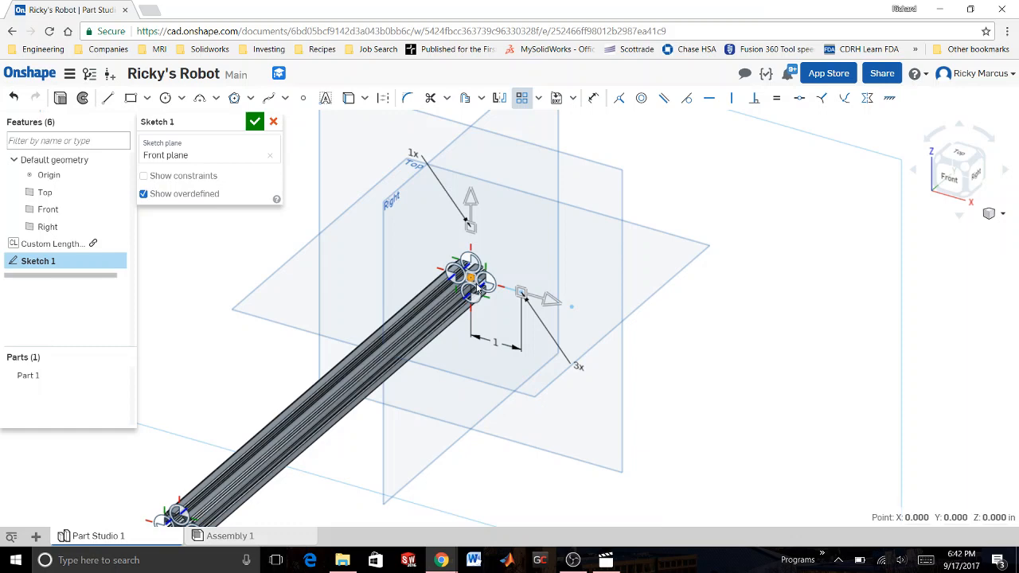
mouse_move(549, 300)
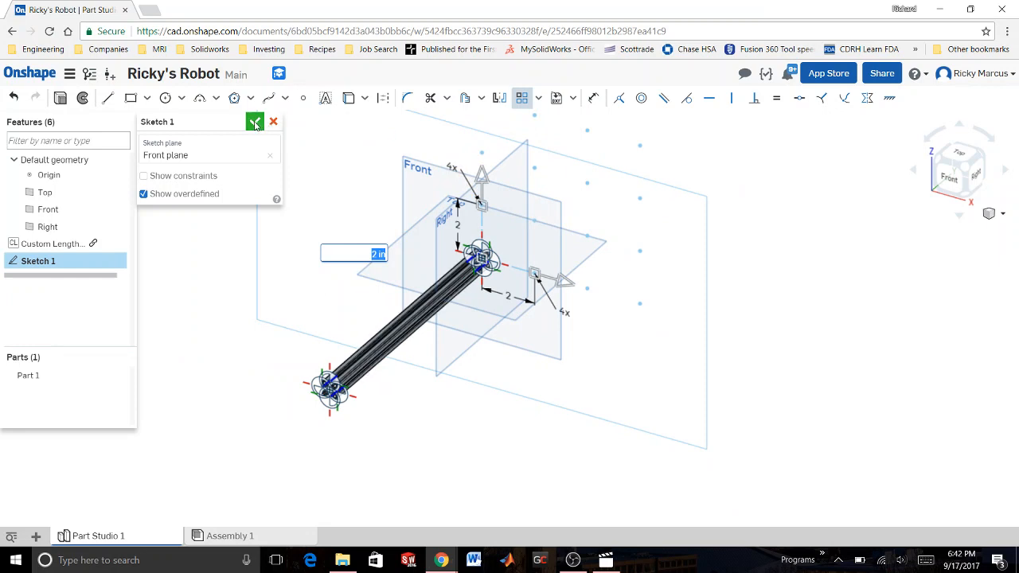
Finish Sketch 1 with its 4 by 4 point grid at 2 in spacing
click(256, 122)
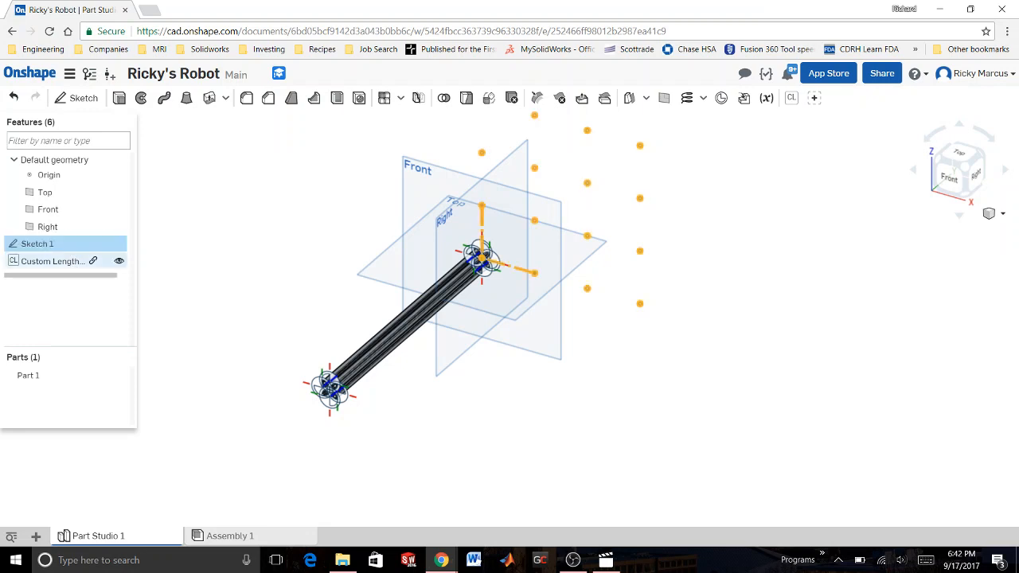
Edit Custom Length Extrusion 1 to use a Sketch 1 grid vertex as its origin point
click(119, 261)
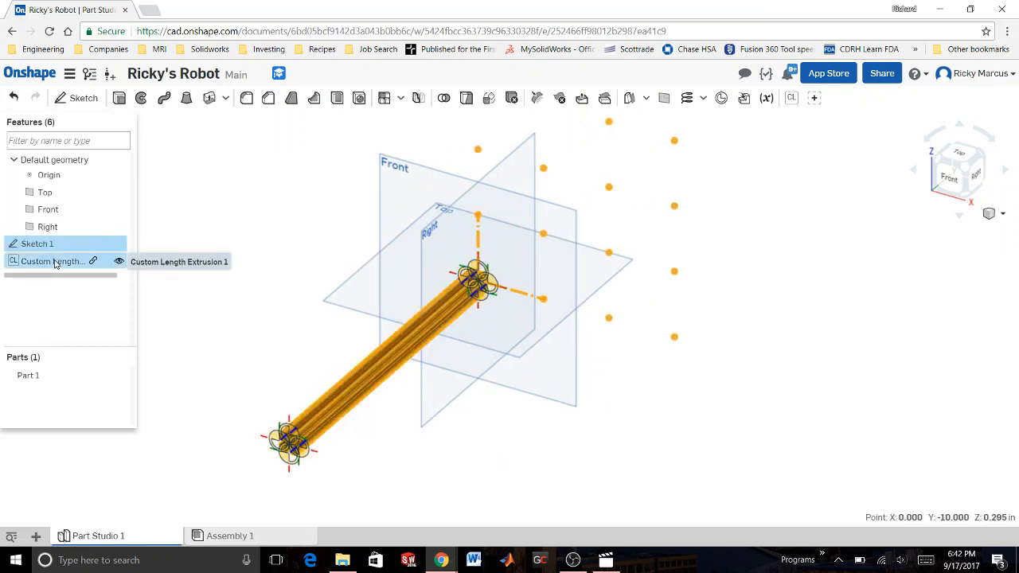
mouse_move(166, 274)
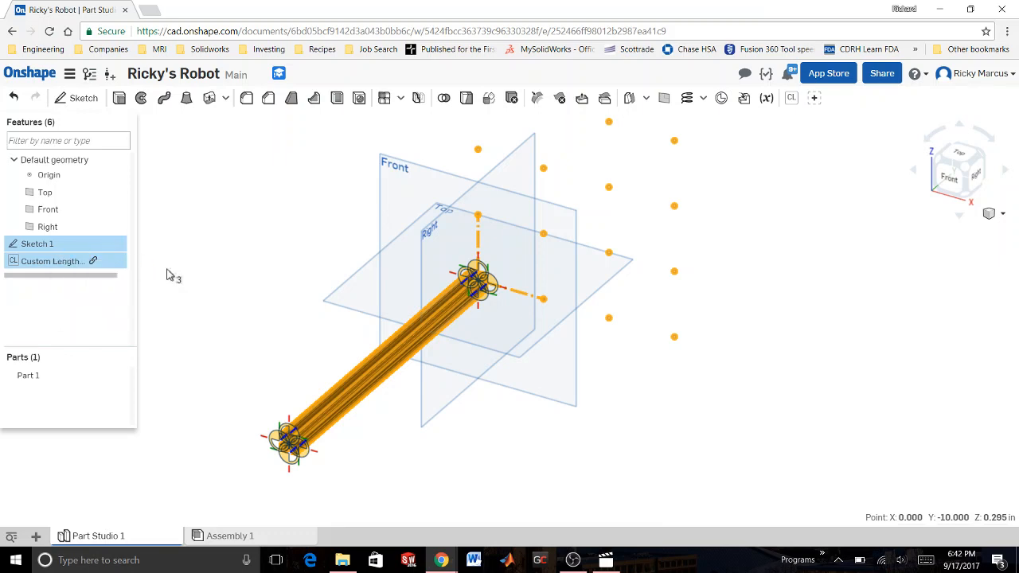
right_click(54, 261)
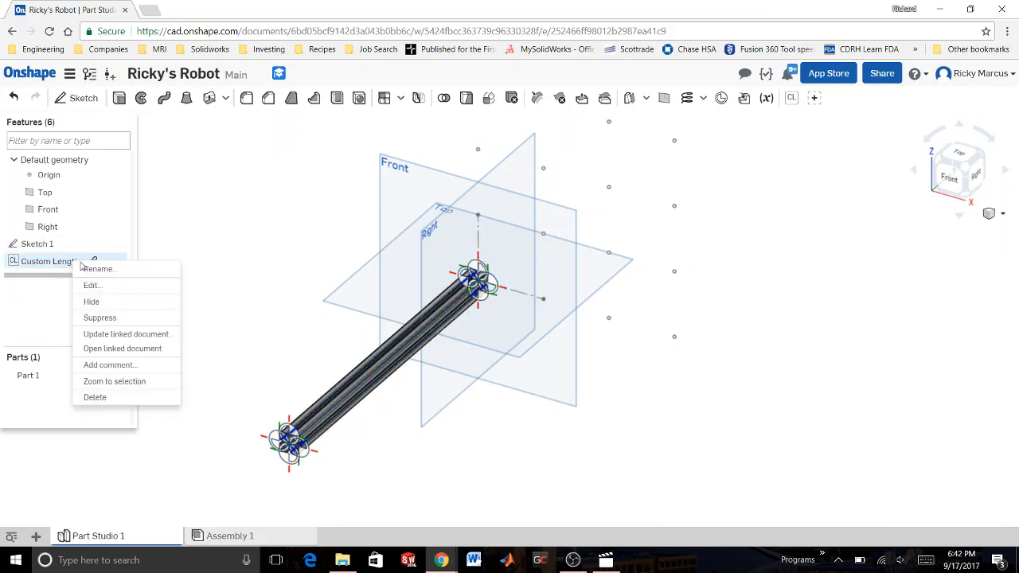
click(92, 285)
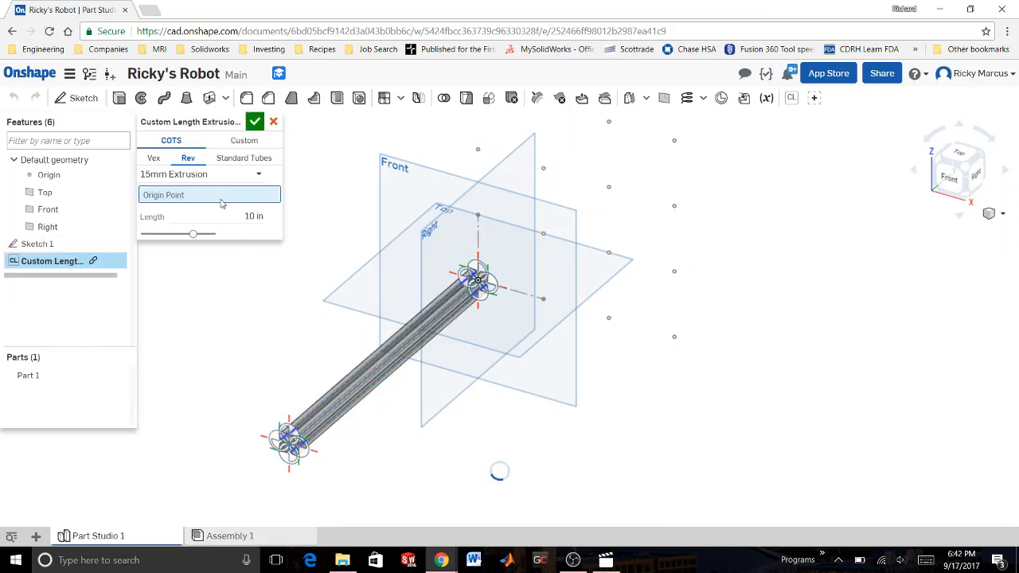
click(544, 299)
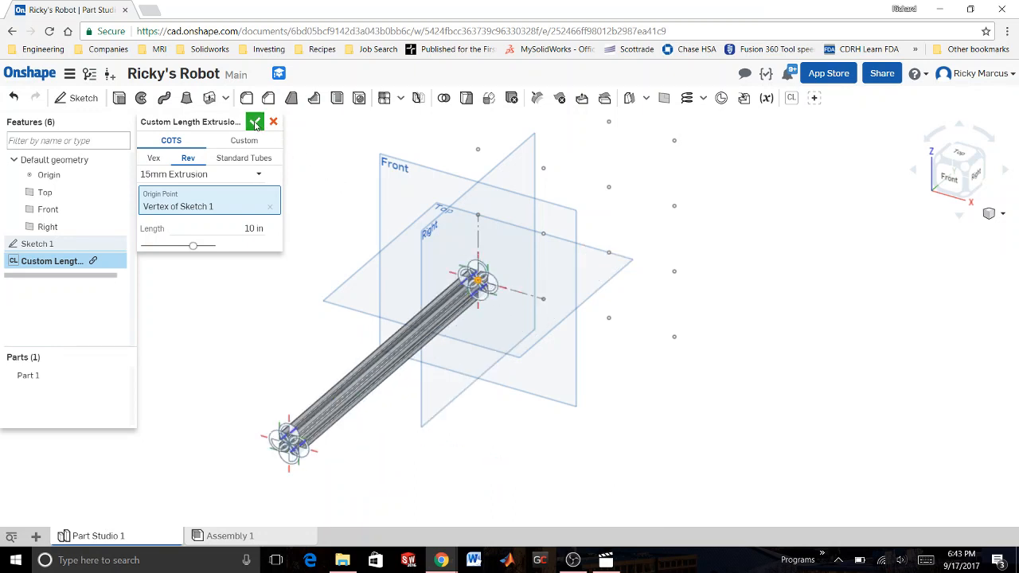
Confirm the edited extrusion, then add a 3 in REV 5mm Hex shaft at another grid point
click(255, 121)
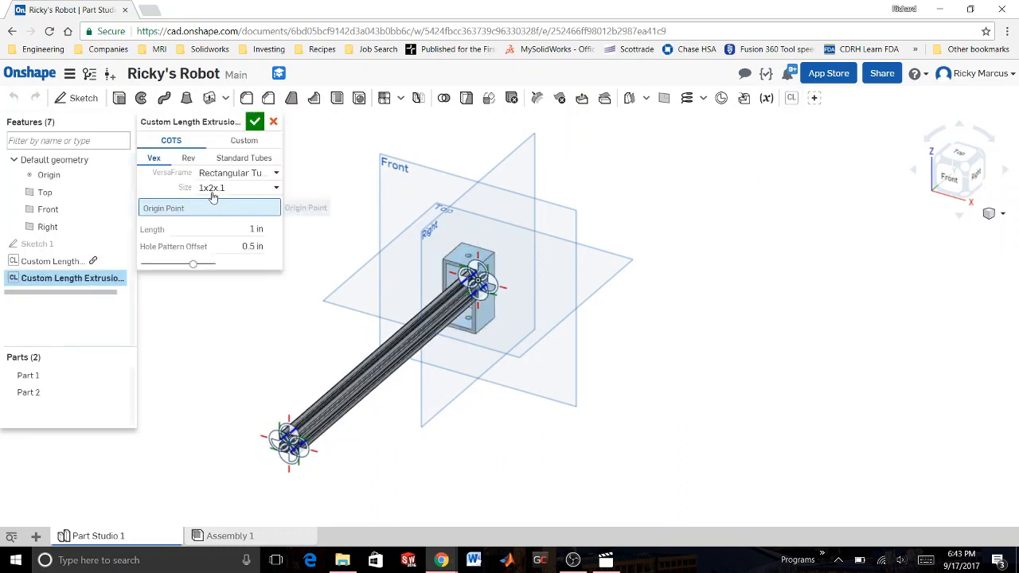
click(188, 158)
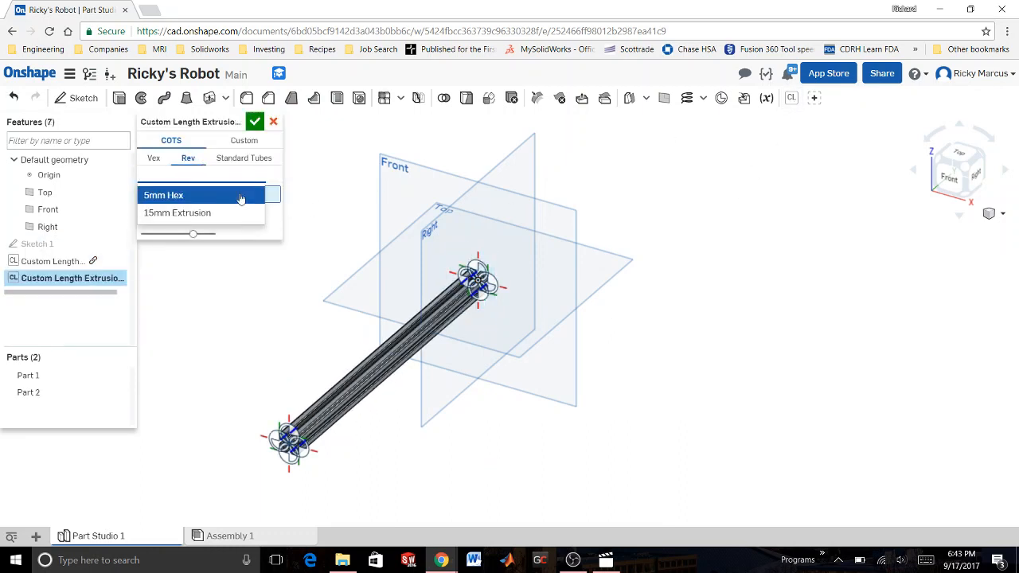
click(163, 195)
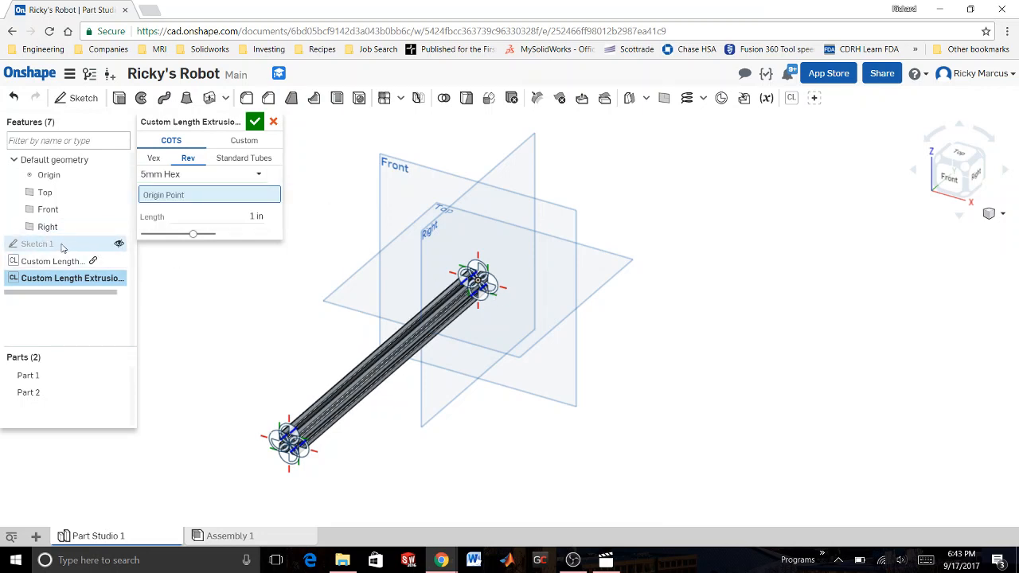
mouse_move(120, 244)
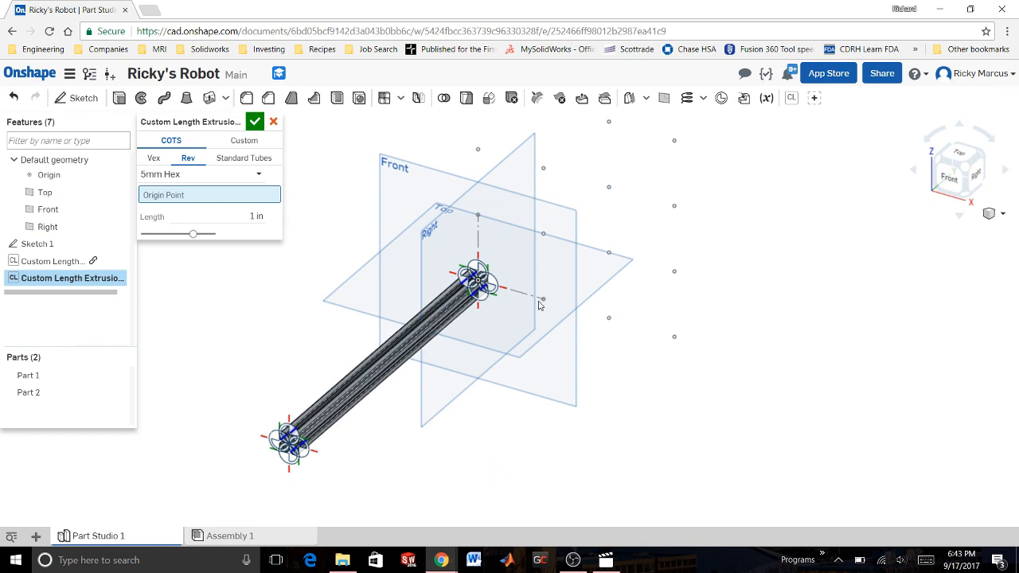
click(542, 301)
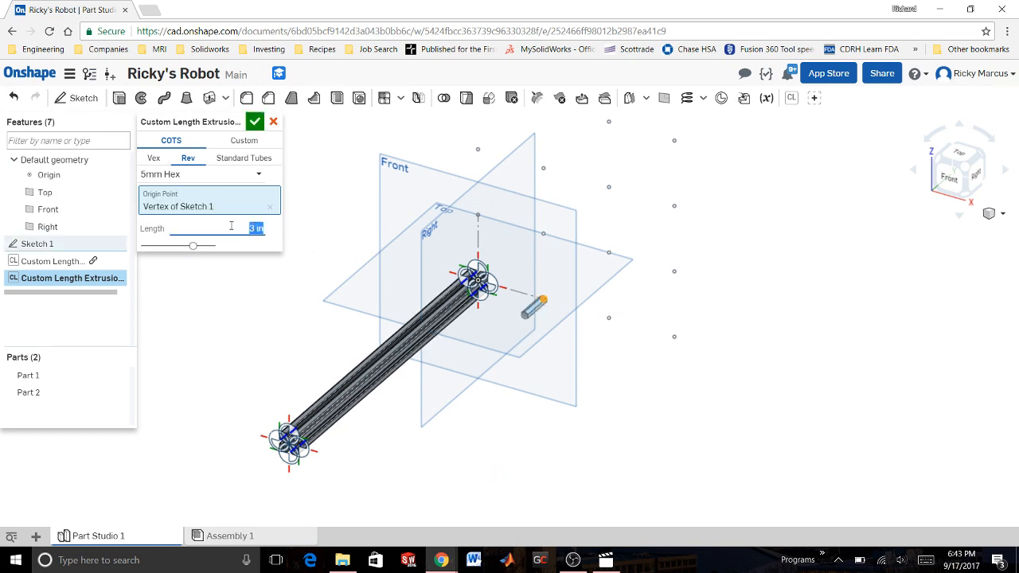
click(255, 121)
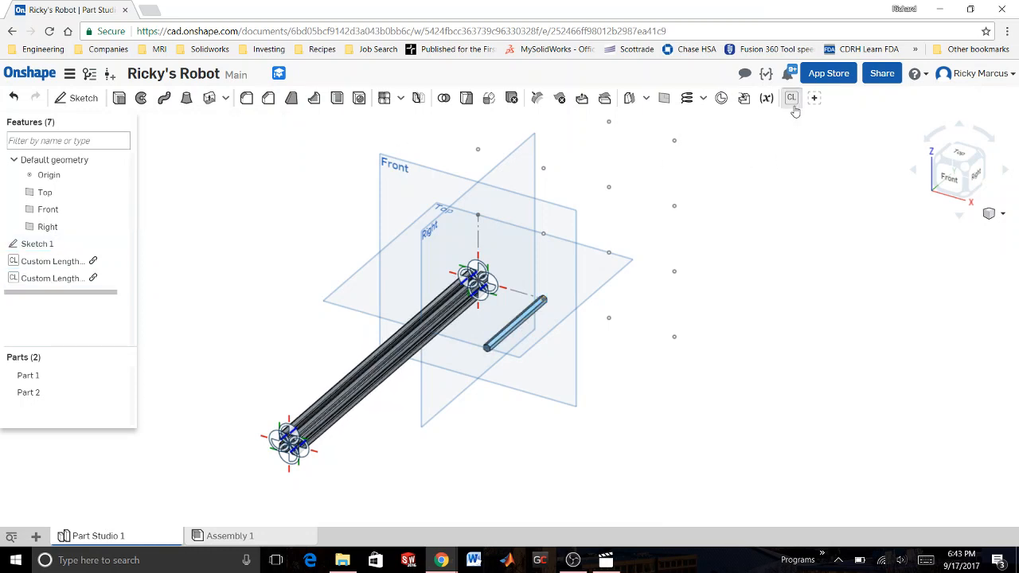
Create a 4 in REV 15mm extrusion at a separate grid point, then return to the assembly
click(790, 98)
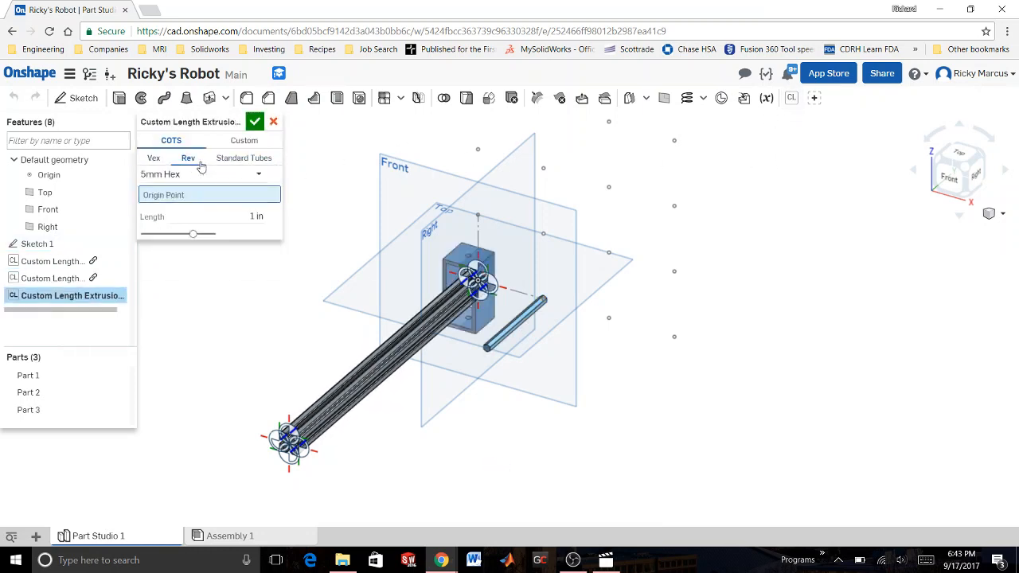
click(203, 173)
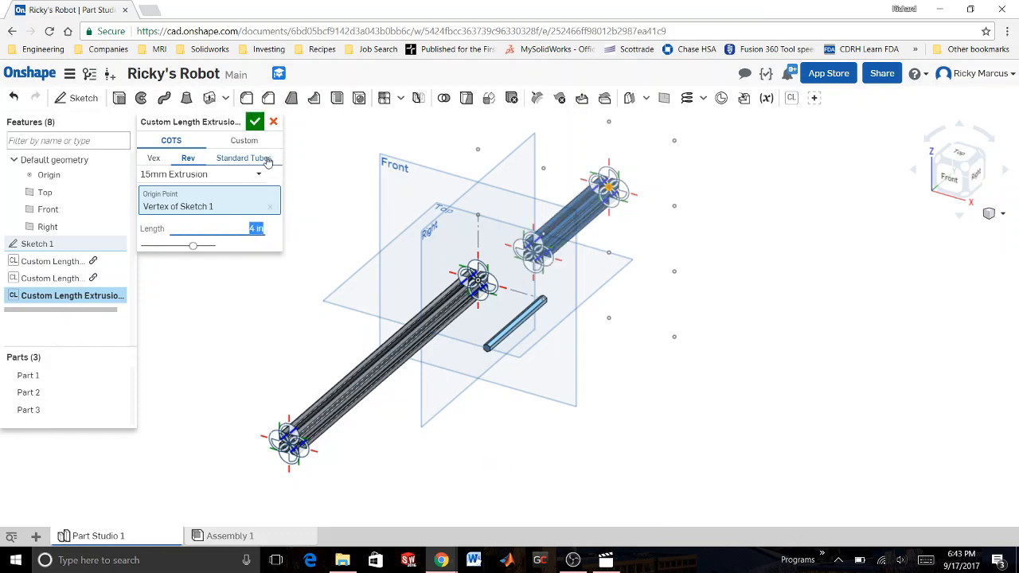
click(255, 121)
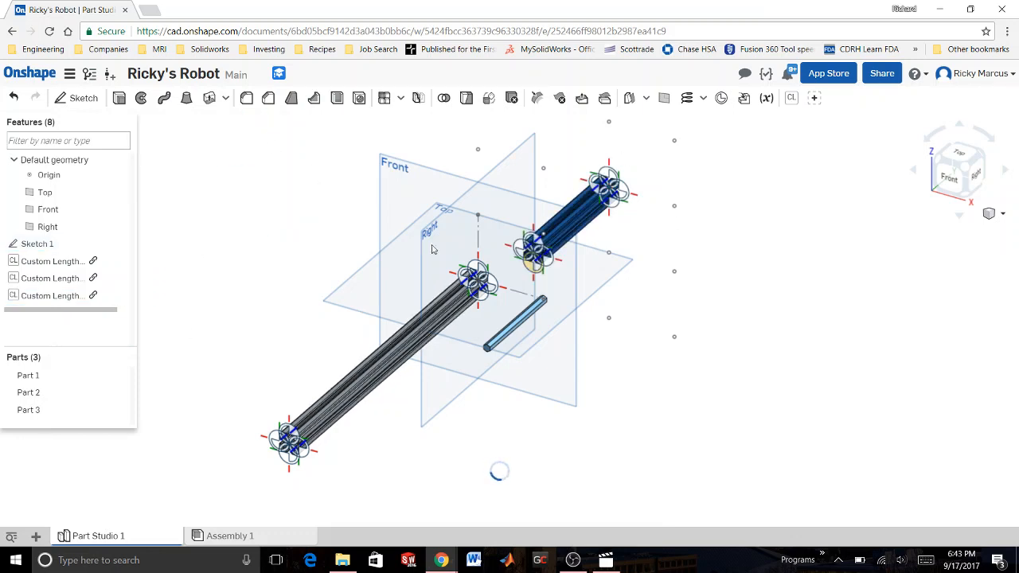
click(230, 535)
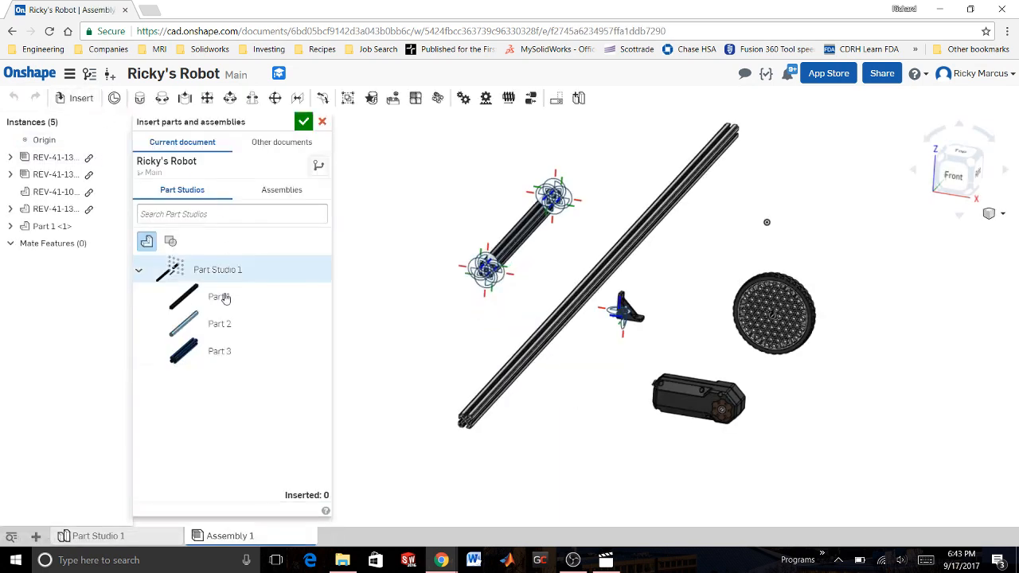
Insert the Part 2 hex shaft into Assembly 1 and begin renaming Part Studio 1 'Extrusi'
click(219, 323)
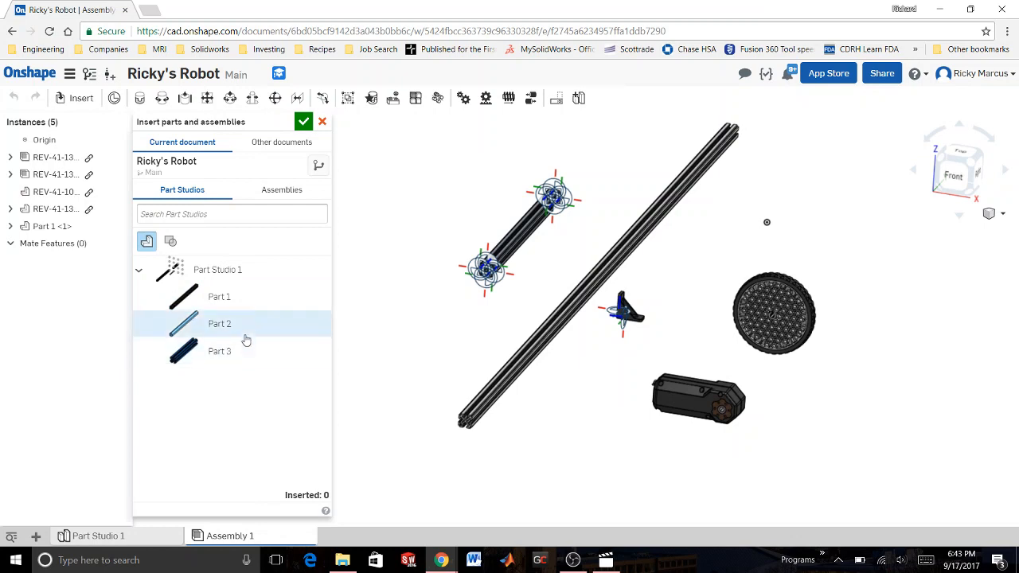
click(219, 324)
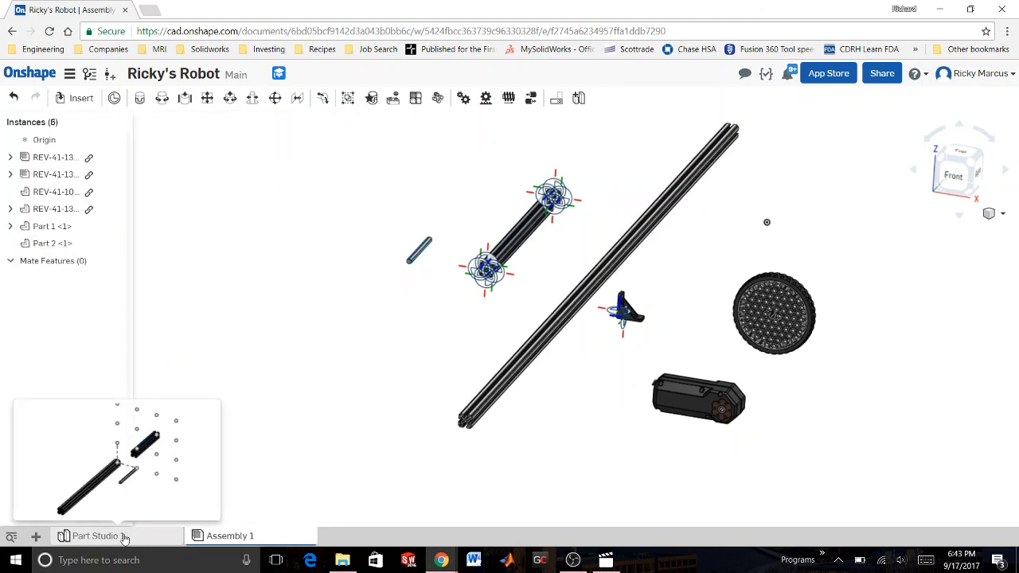
double_click(96, 536)
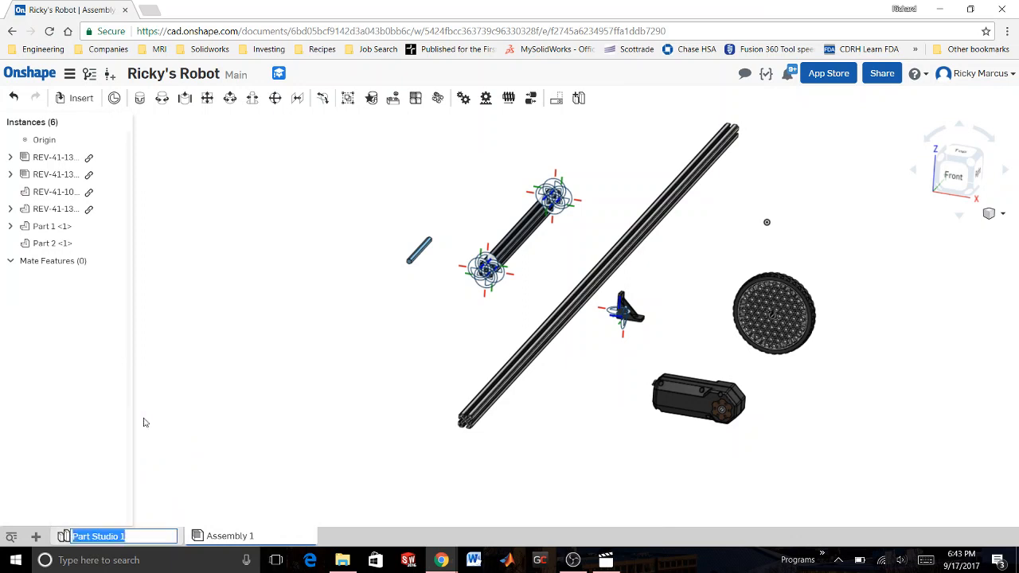
text(Extrusi)
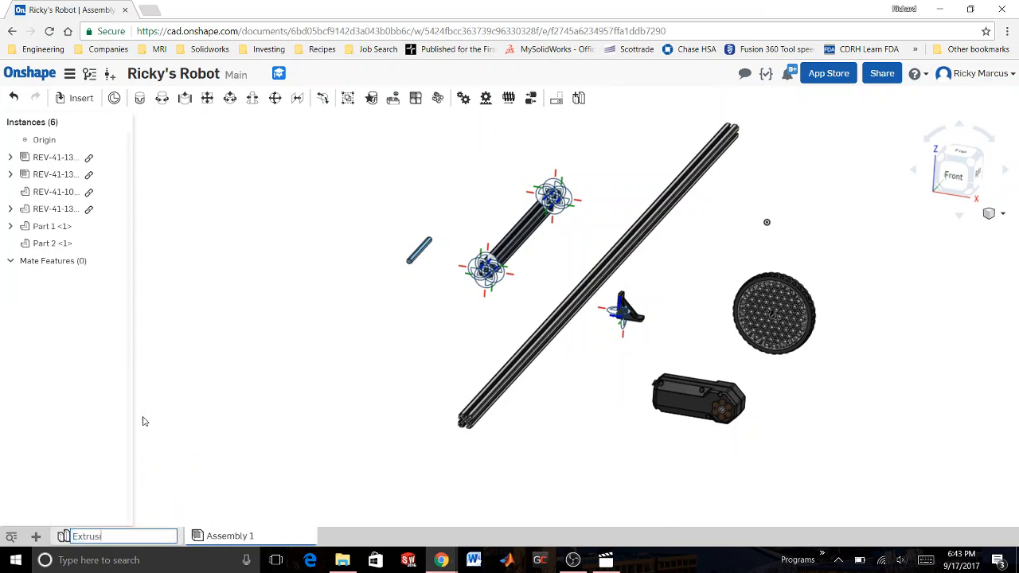